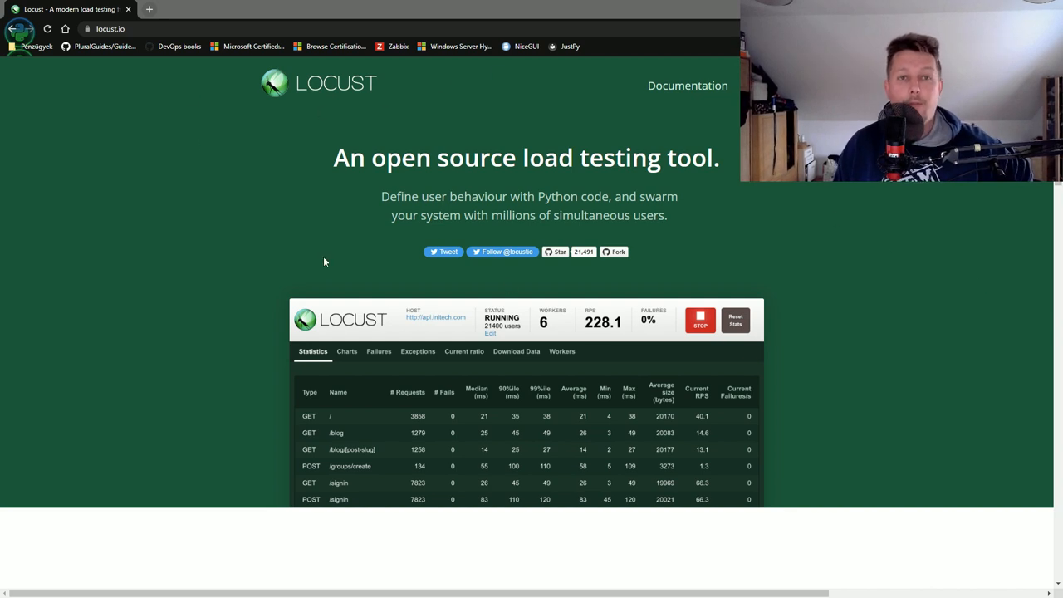
mouse_move(219, 178)
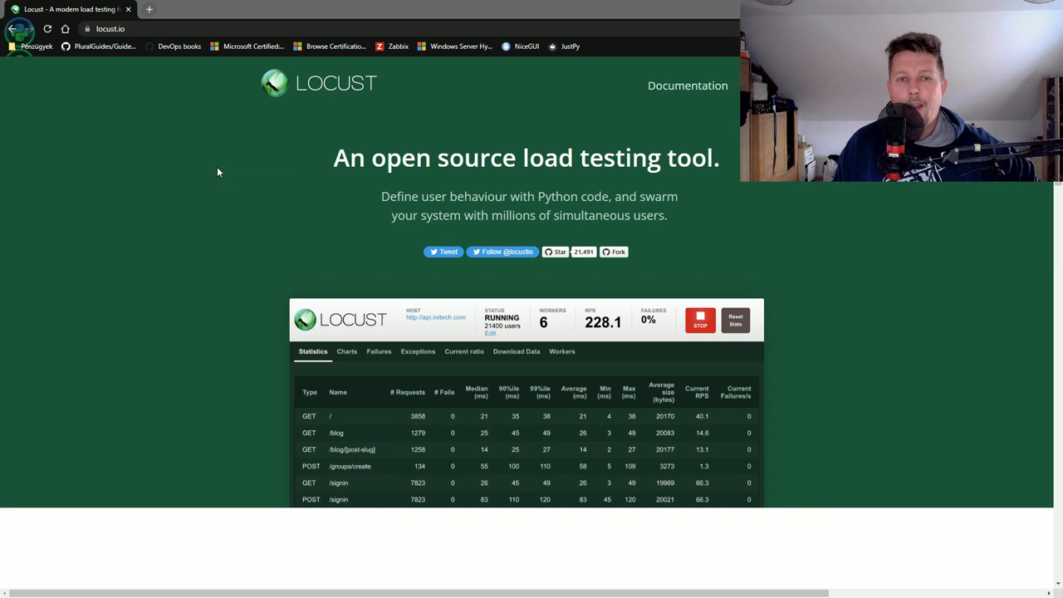
mouse_move(364, 7)
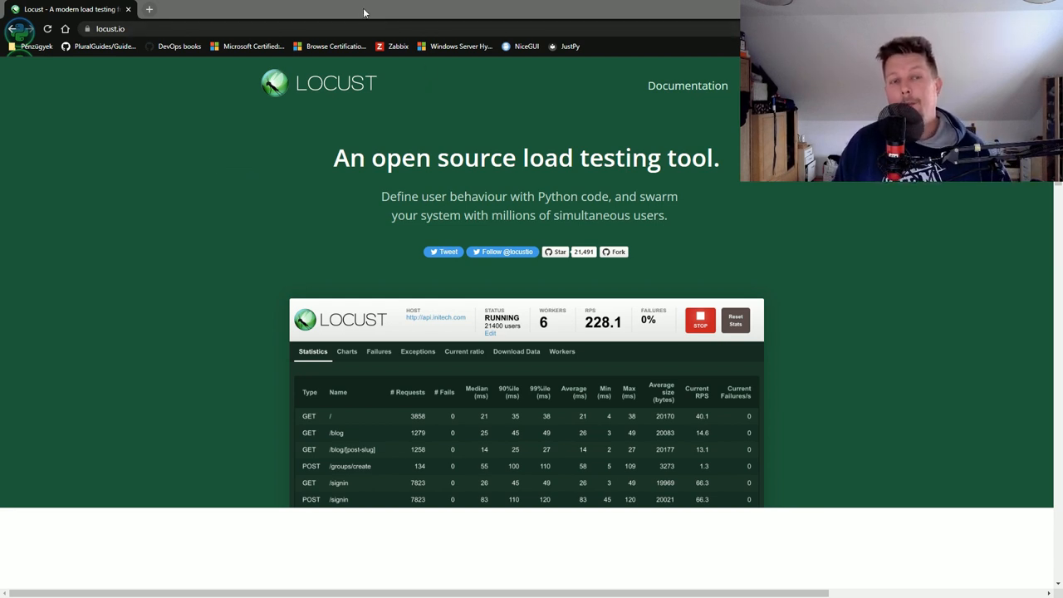
mouse_move(352, 18)
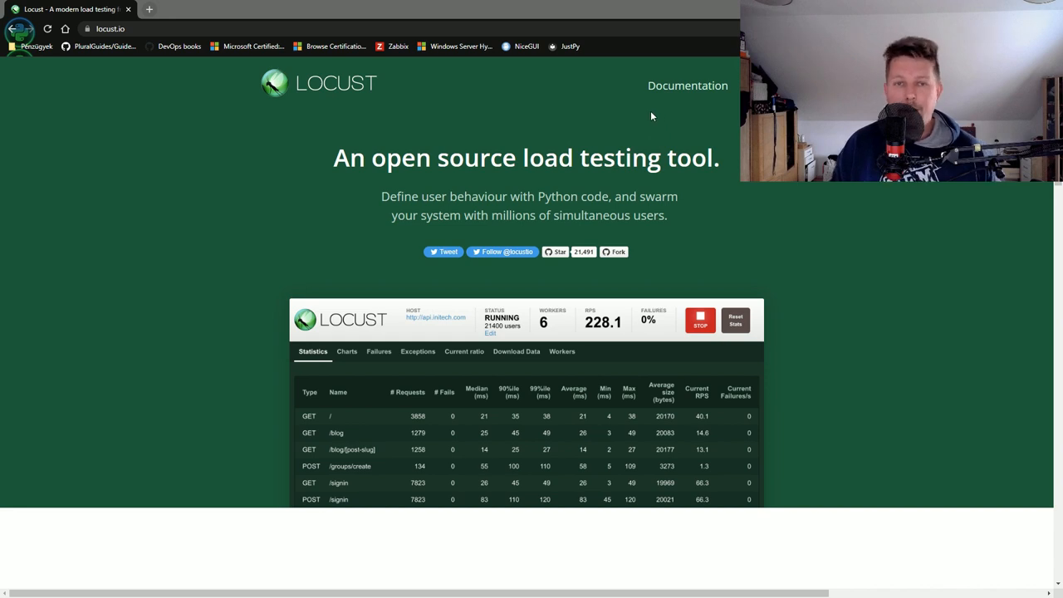
mouse_move(597, 66)
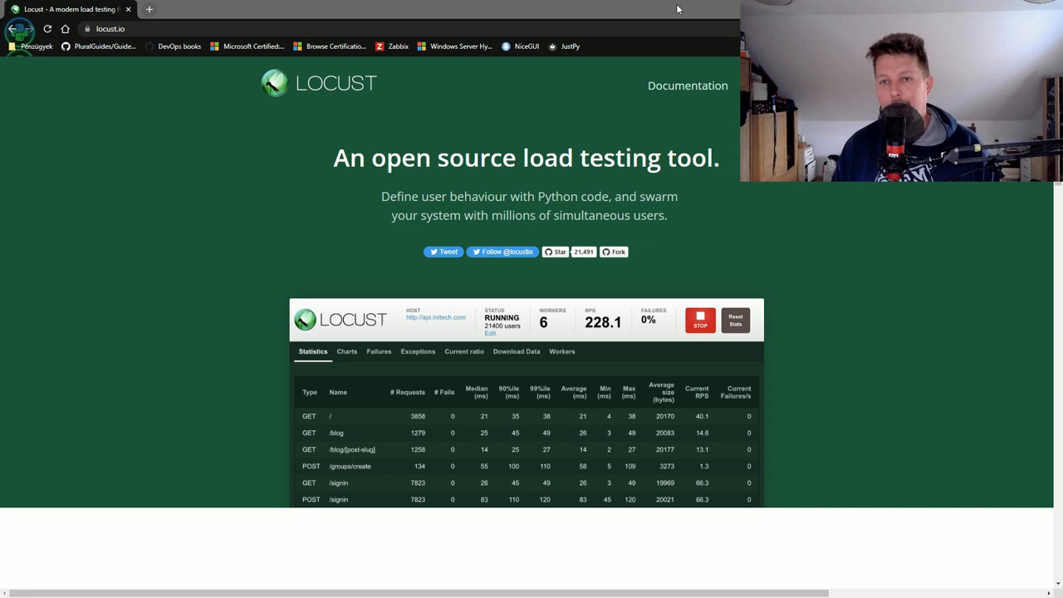
mouse_move(667, 15)
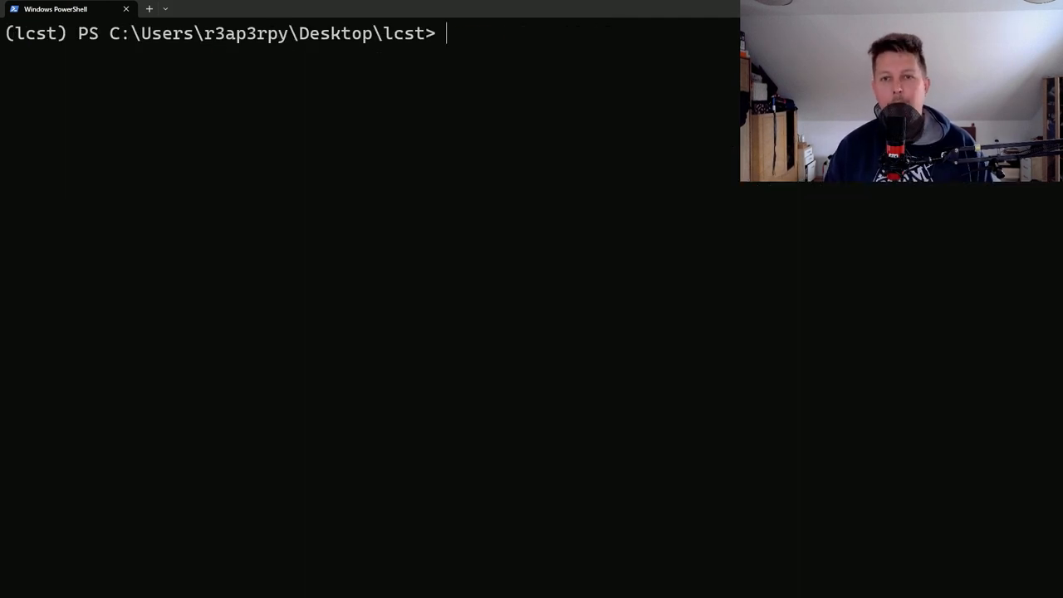
Install locust and flask with pip, then launch VS Code on the lcst folder with 'code .'
type("pip install locust")
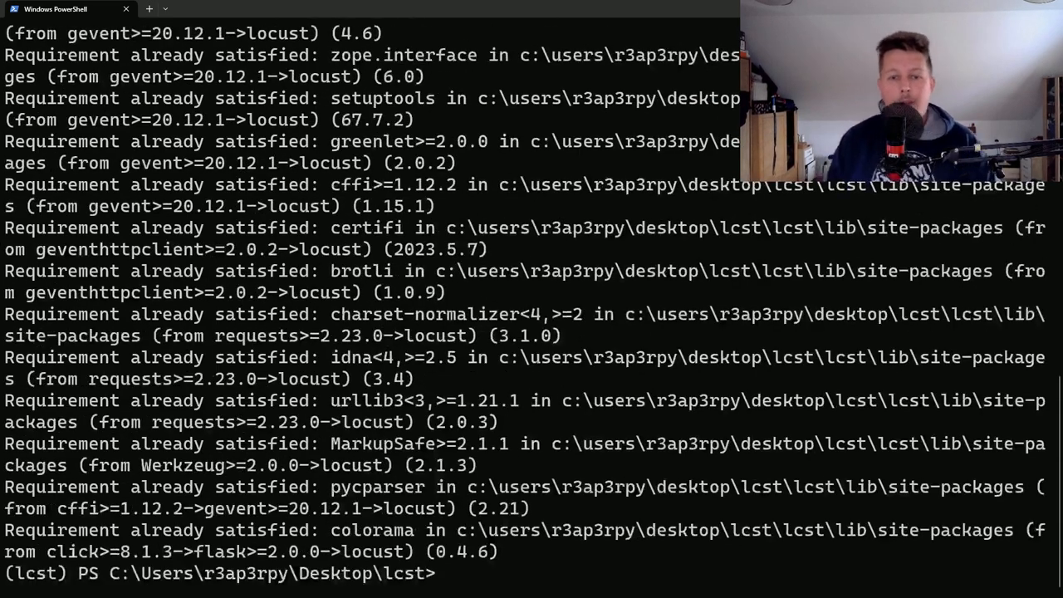
type("pip install locust")
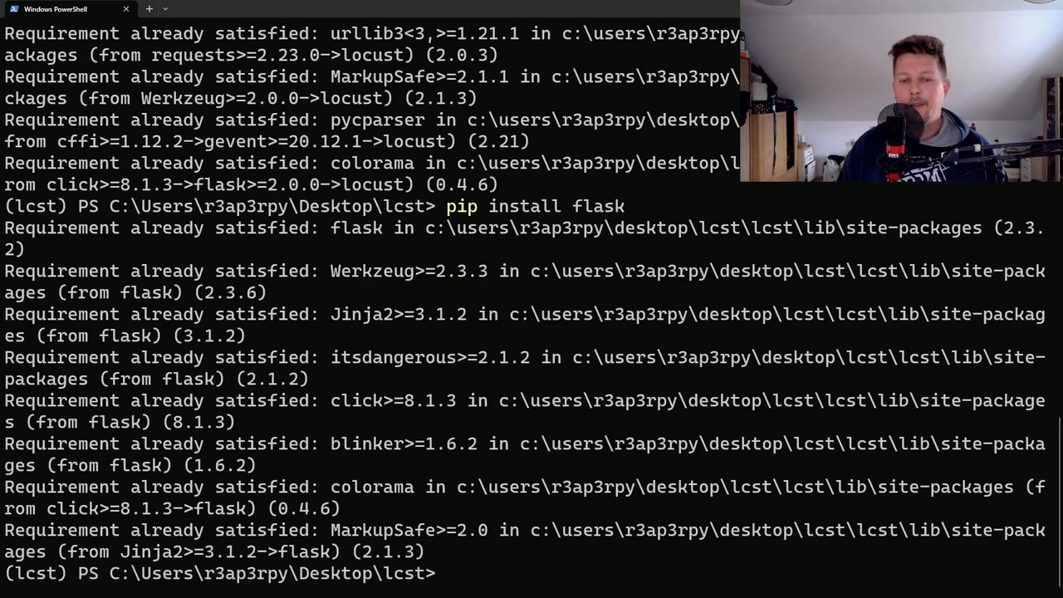
type("code .")
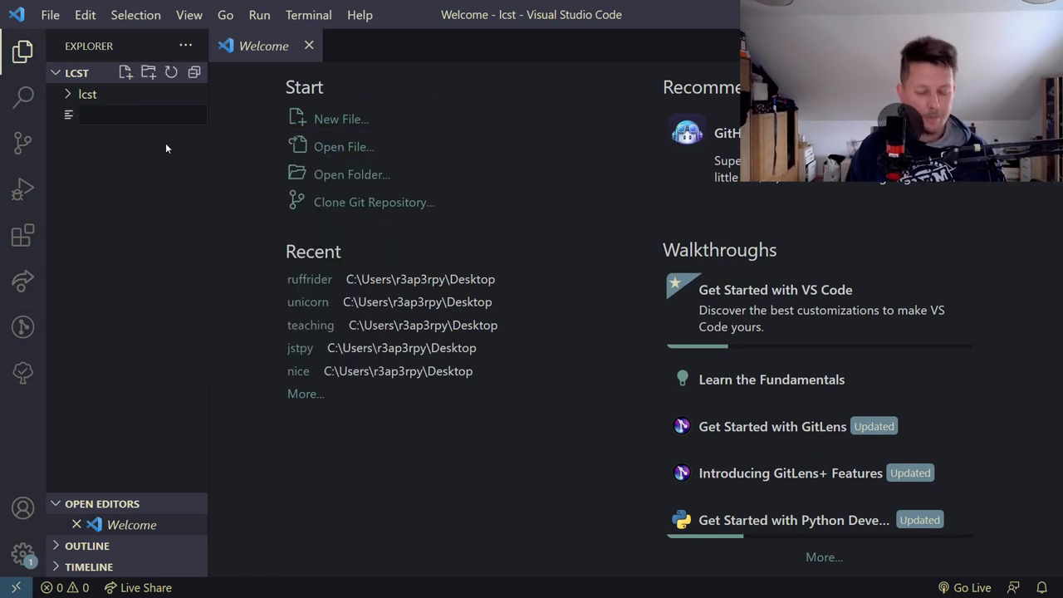
Create test_app.py importing Flask and defining app = Flask(__name__)
type("test_")
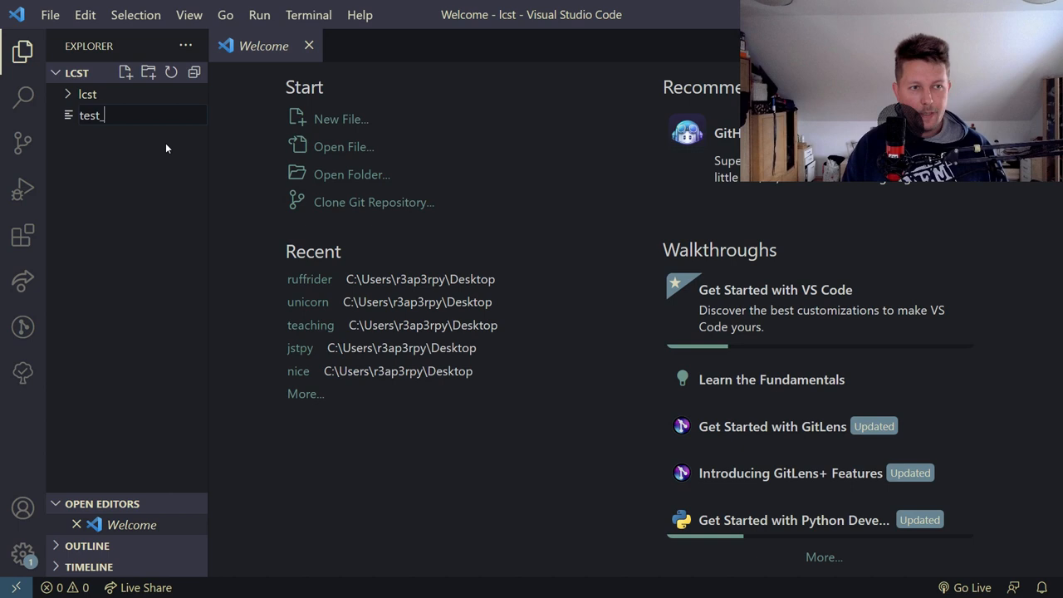
type("f")
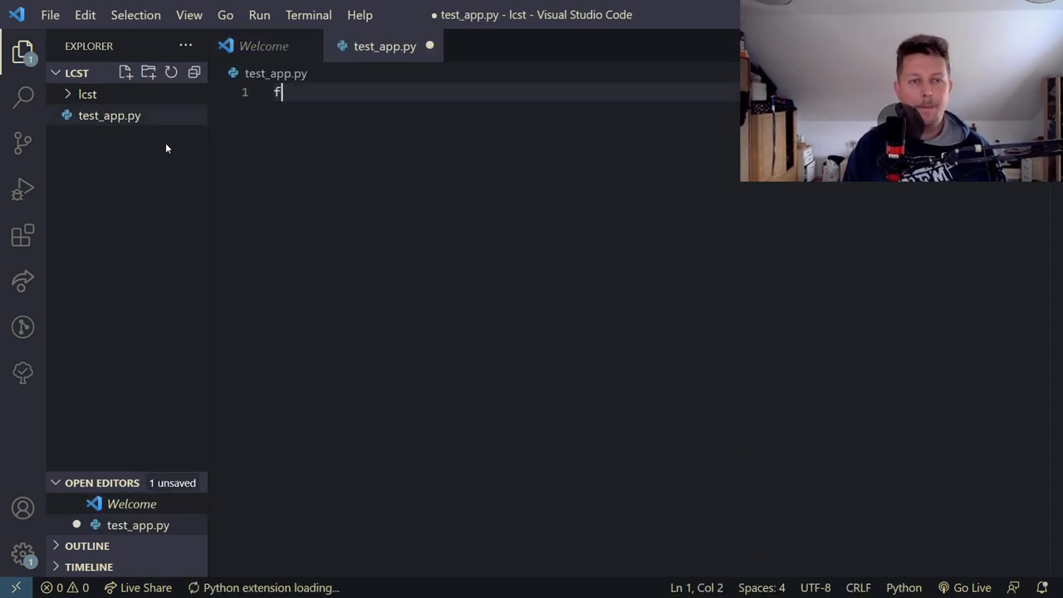
type("rom flask import Flask")
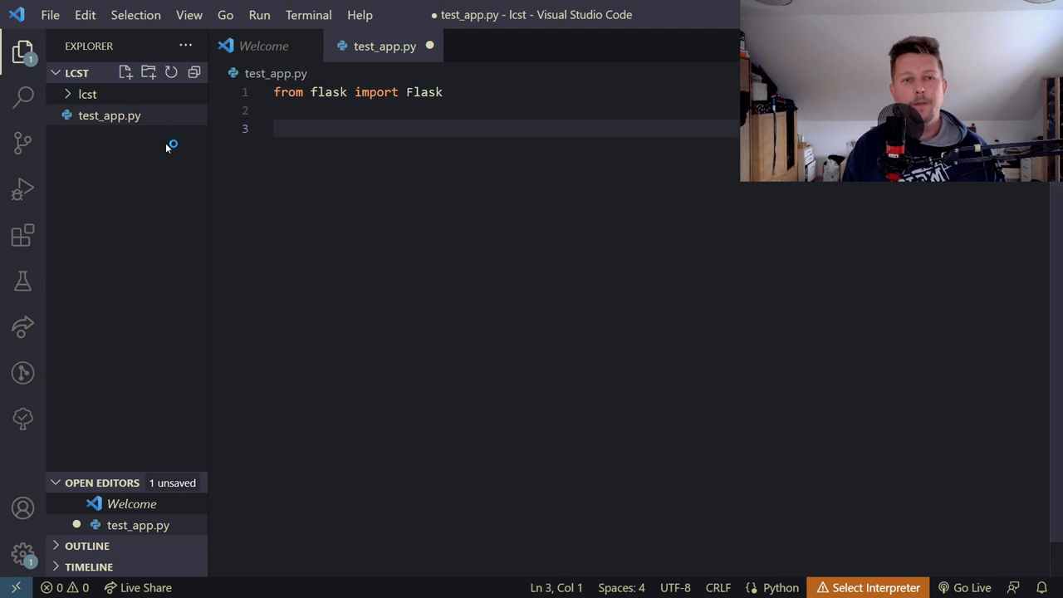
type("a")
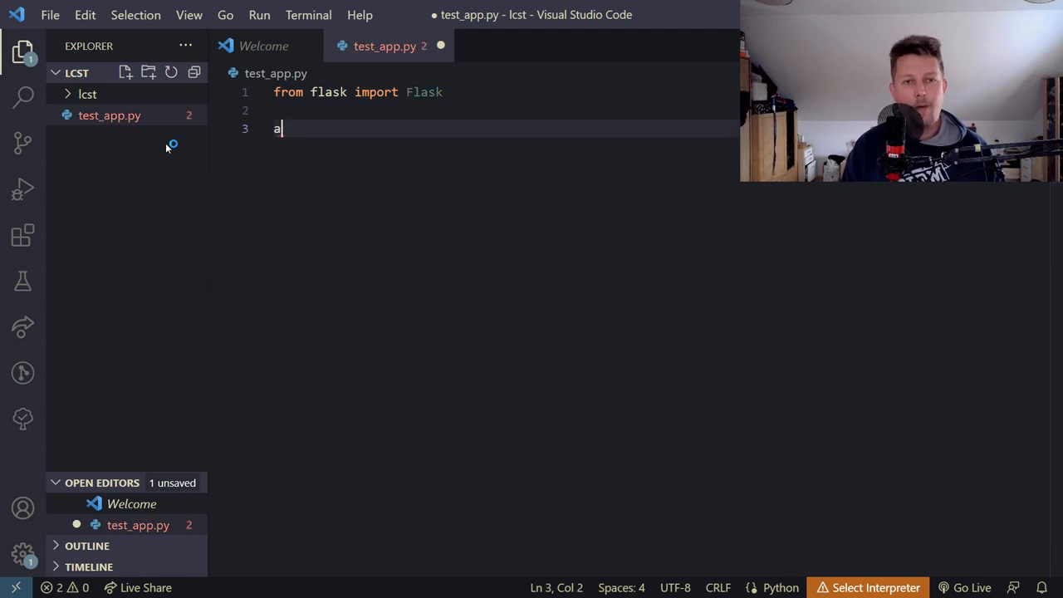
type("pp = Flask()")
type("@")
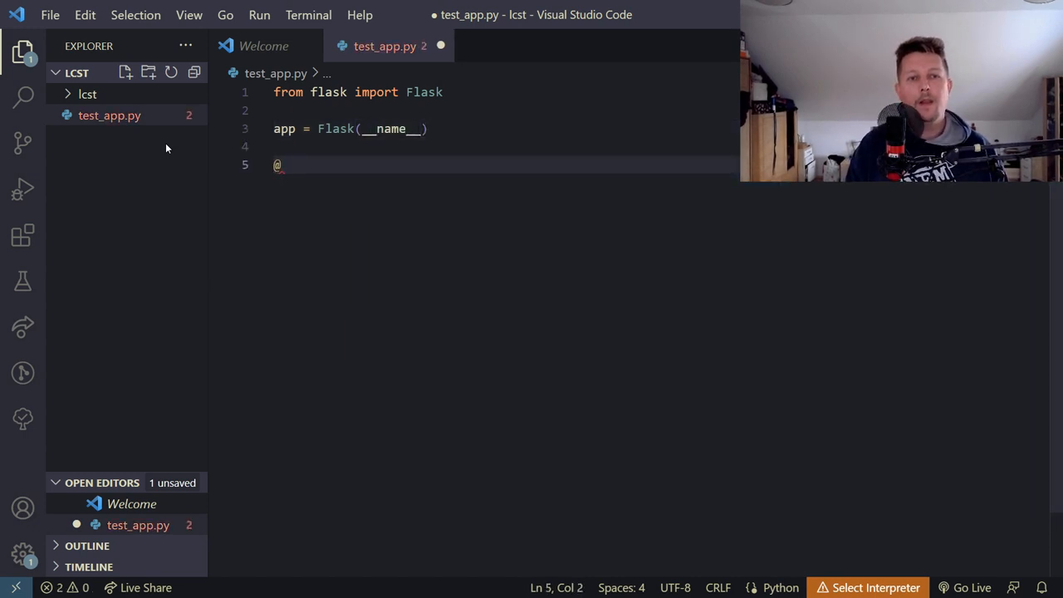
type("app.route()")
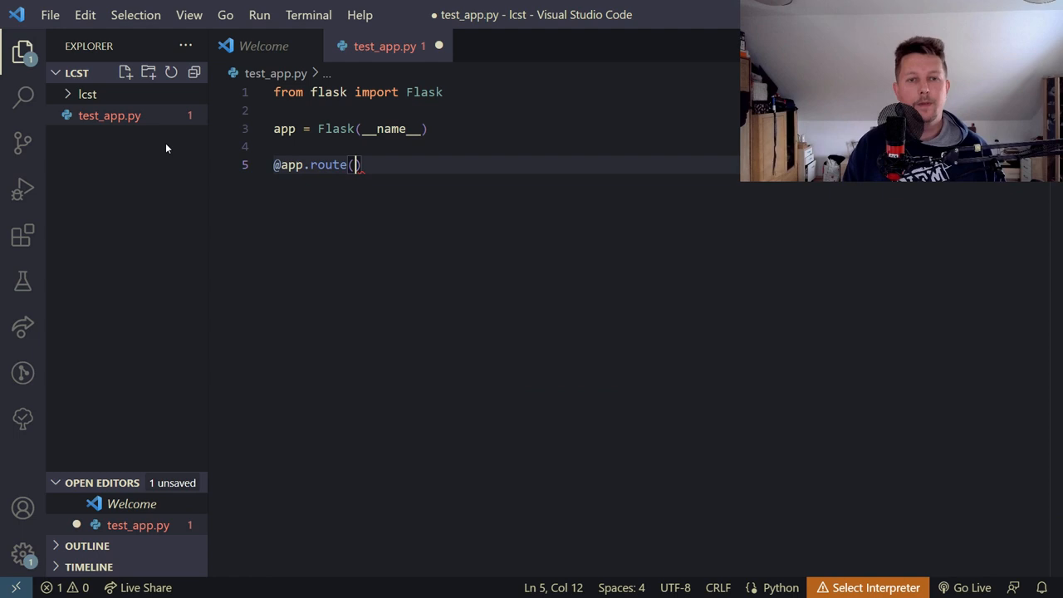
type("\"/\"")
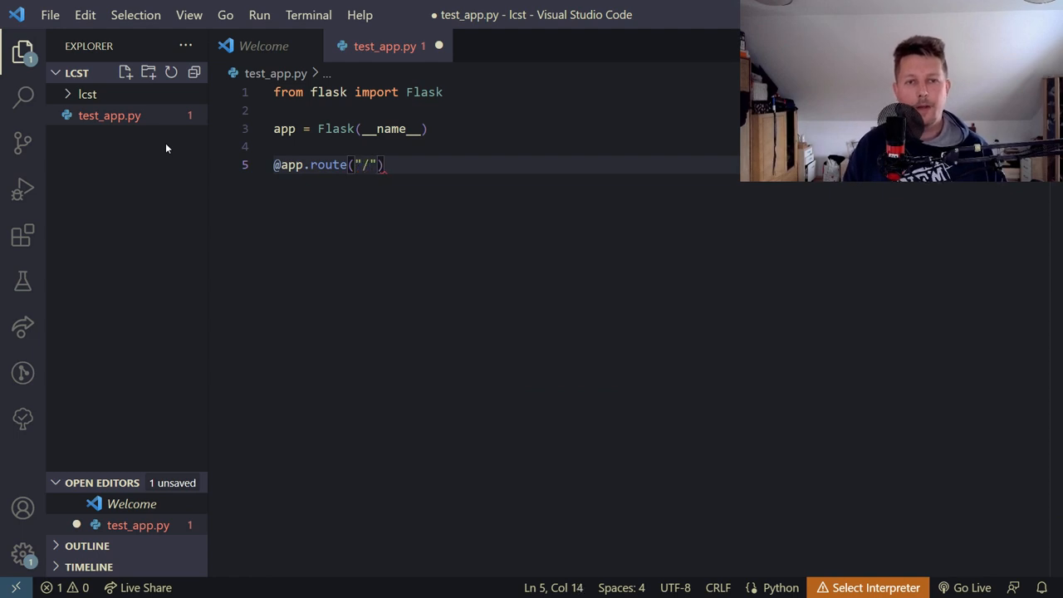
type("def index()")
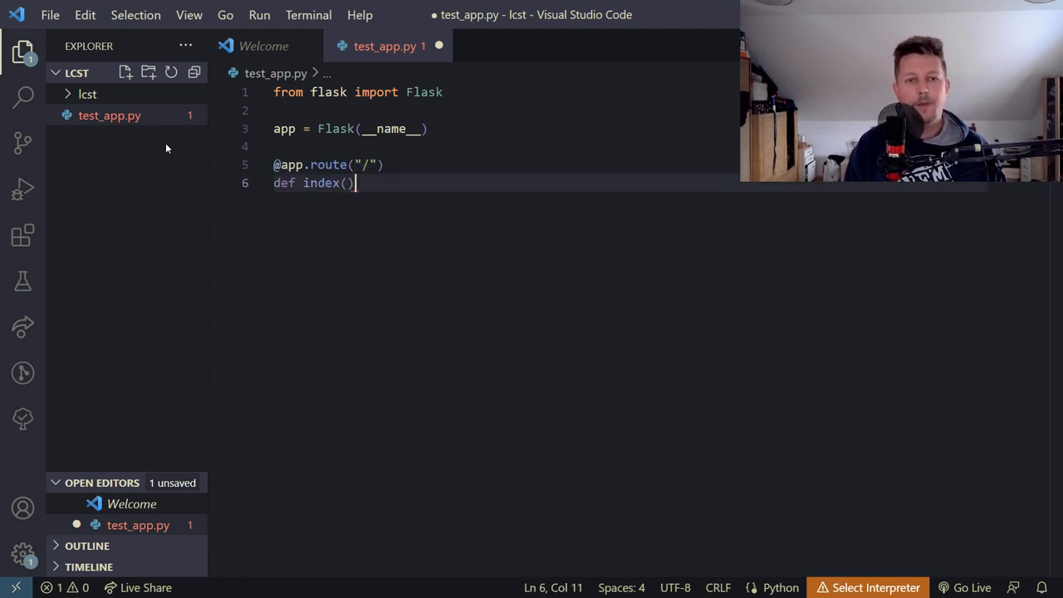
type(":")
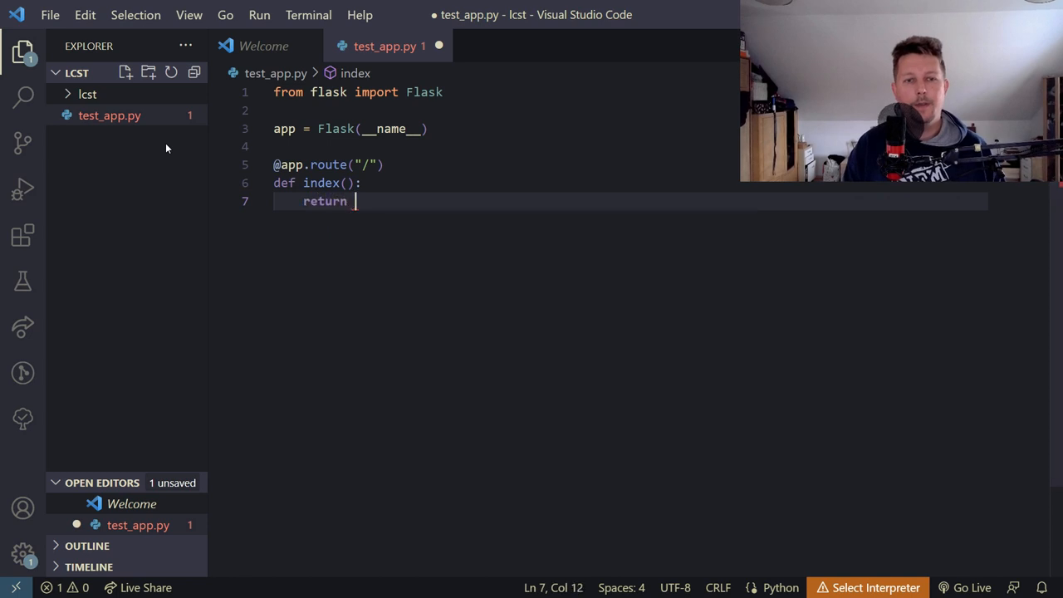
type("\"OK\"")
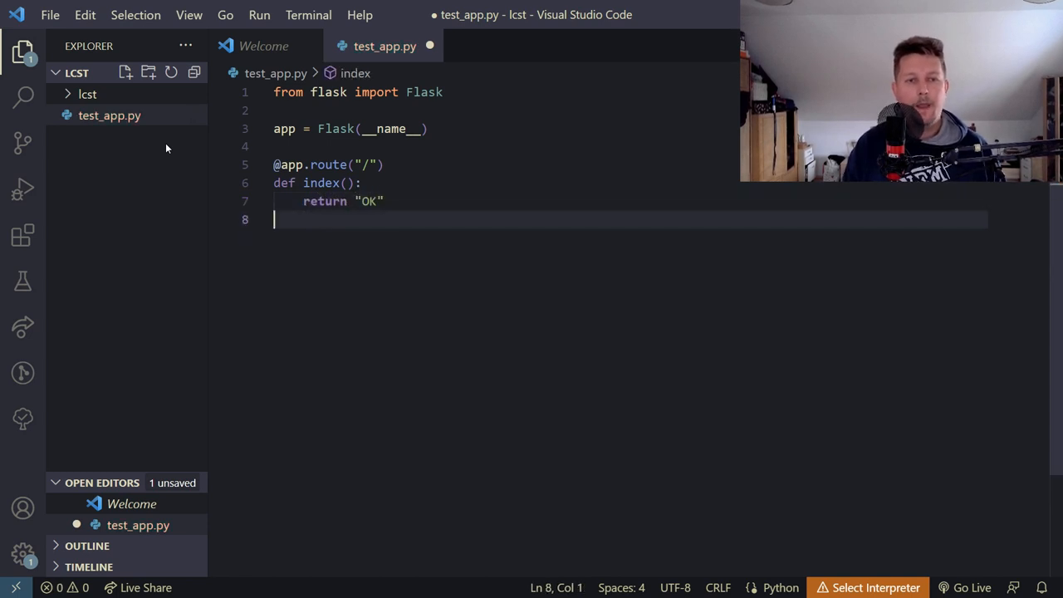
Add an "/about" route whose about function returns "OK"
type("@app.route(\"/about")
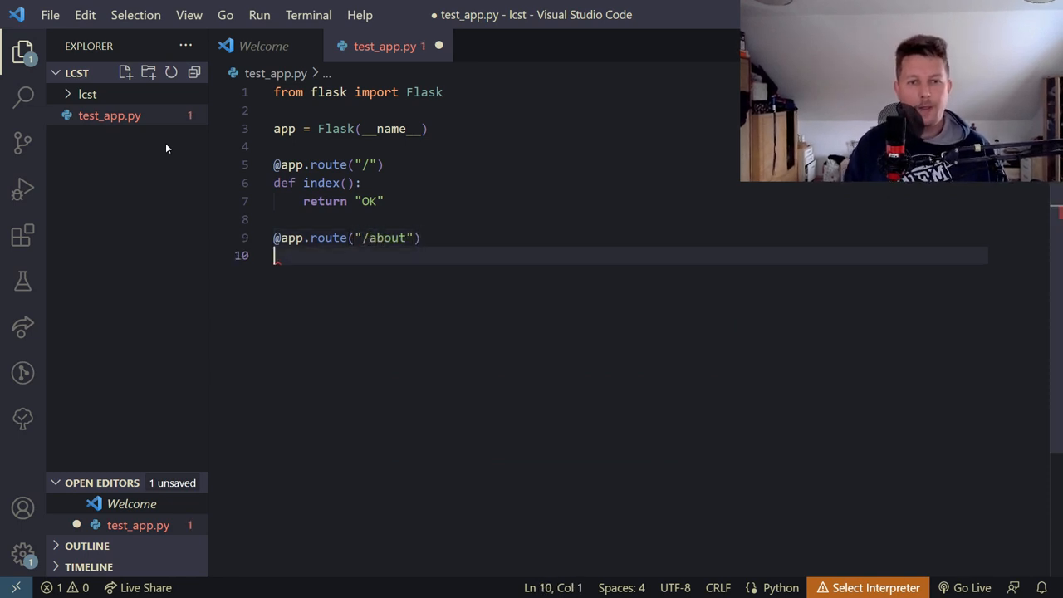
type("def about():")
type("ret")
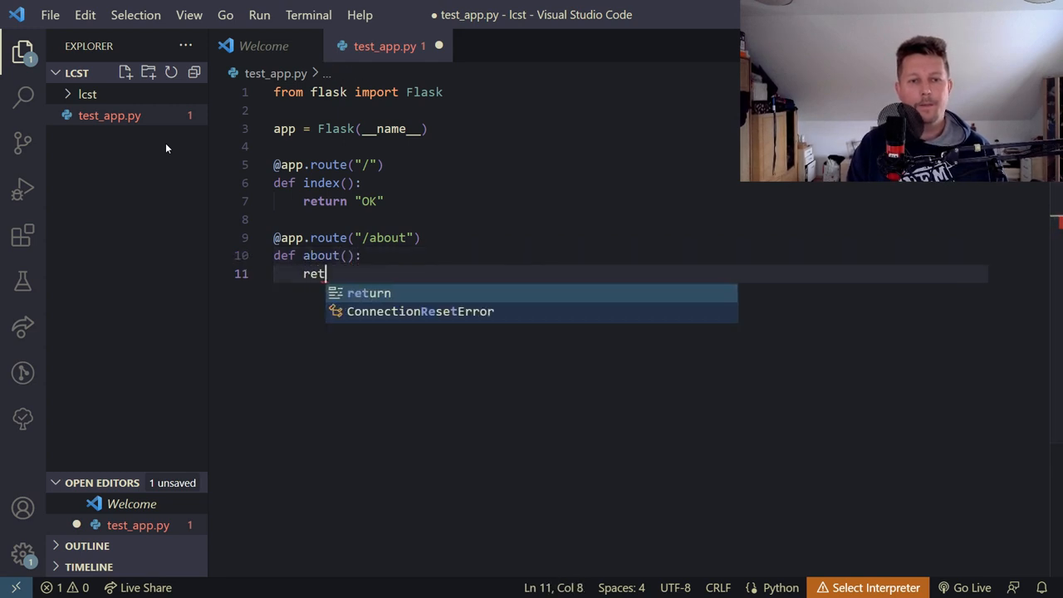
type("urn \"OK\"")
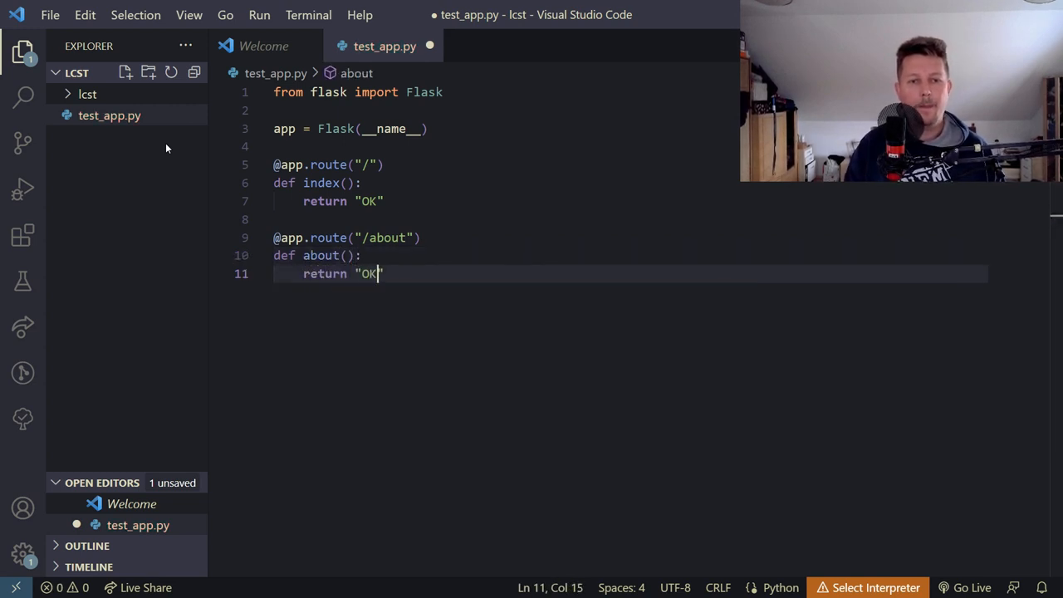
Declare the "/random" route with a rndm function
type("@app")
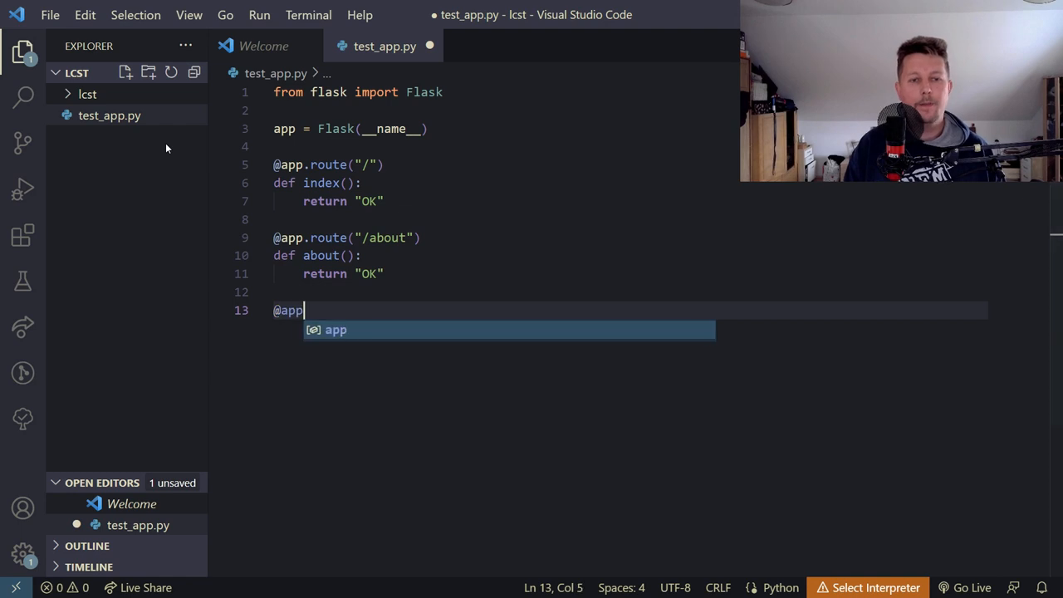
type(".route(\"\")")
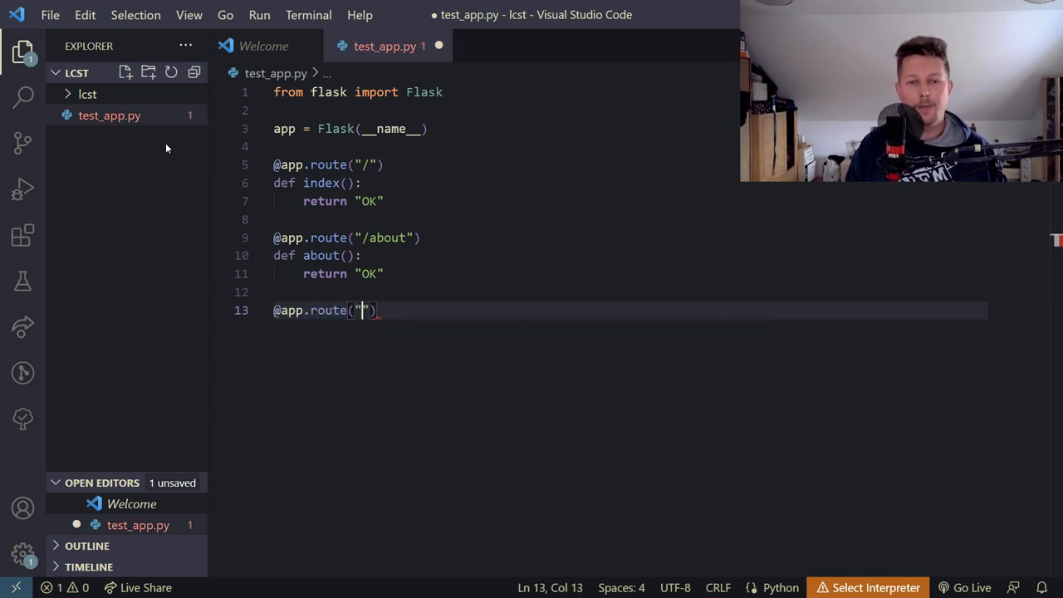
type("/ranm")
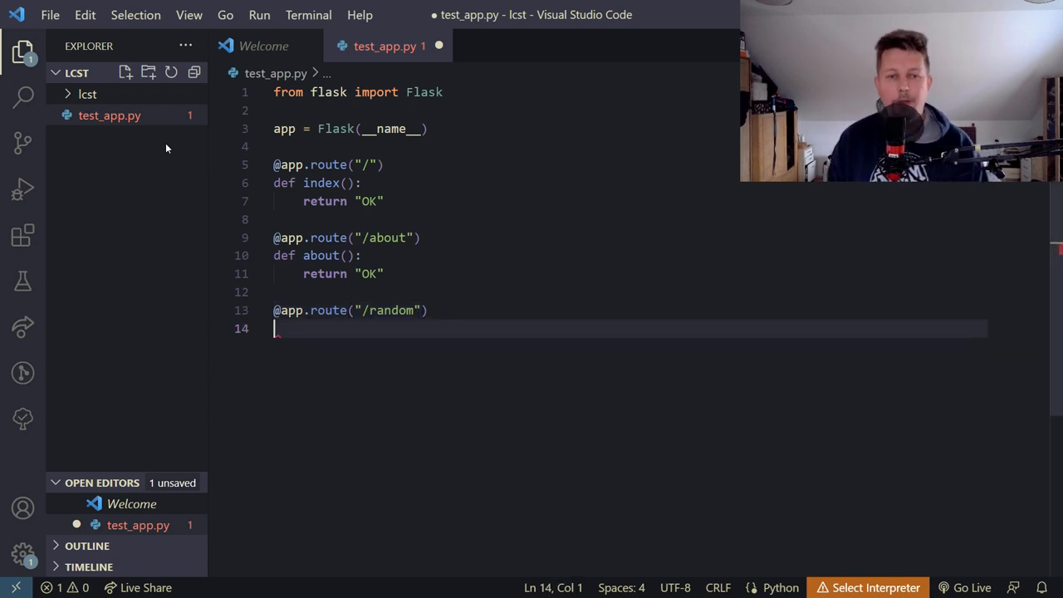
type("def r")
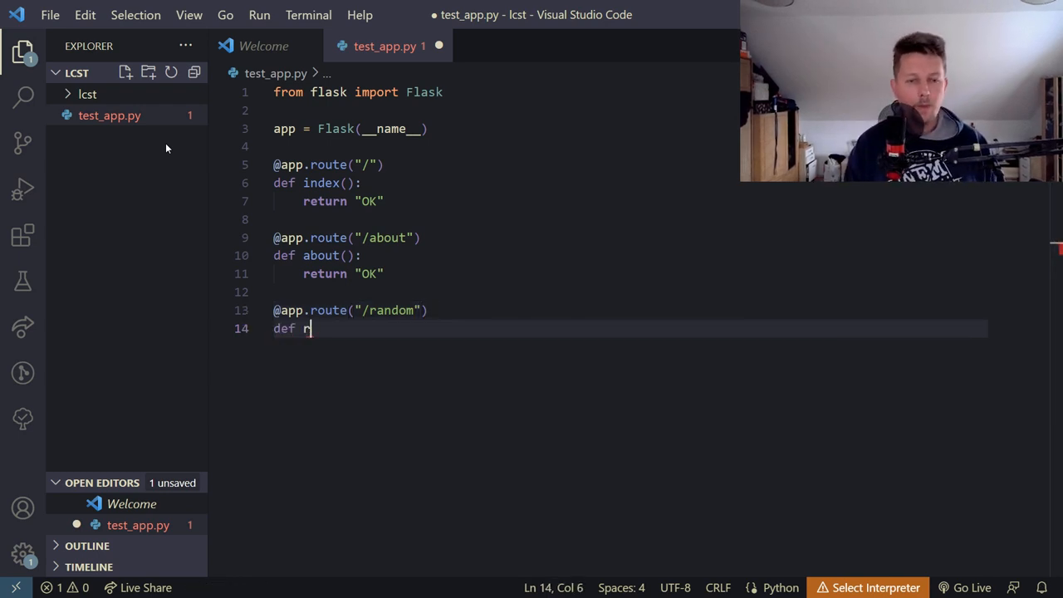
type("n")
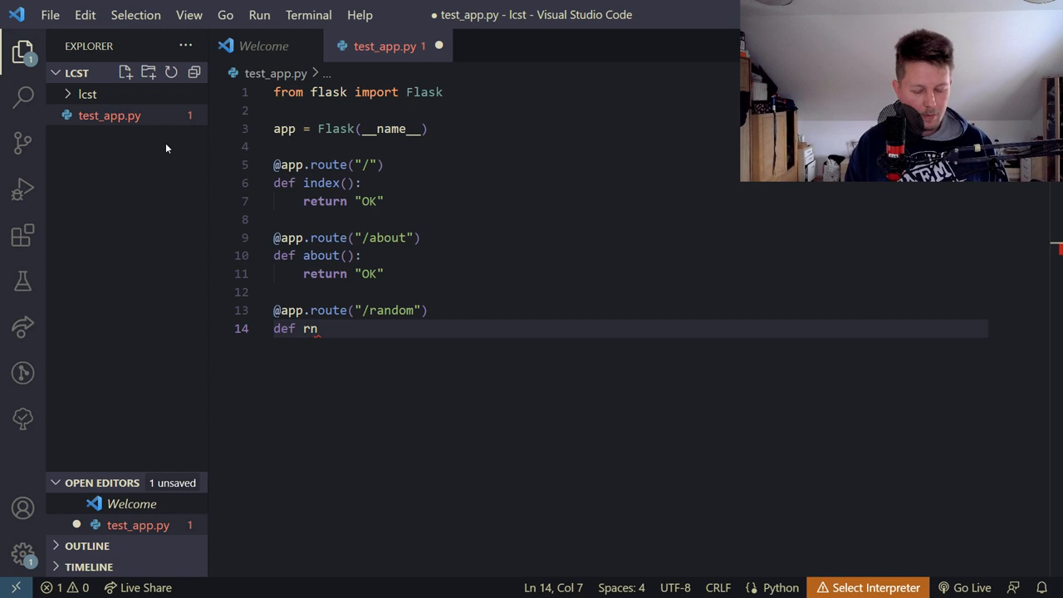
type("dm():")
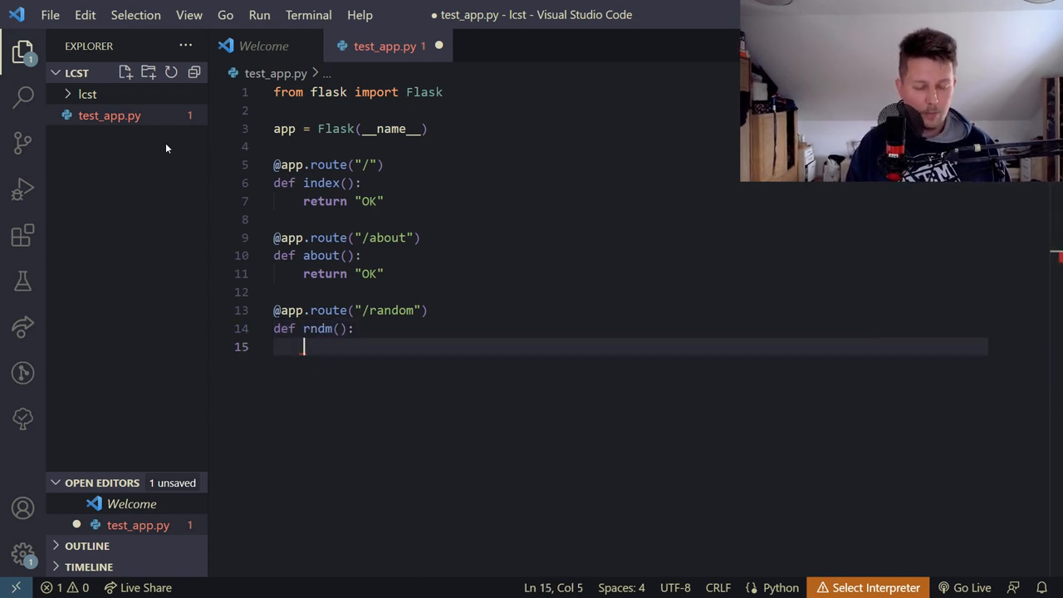
Make rndm sleep for randint(0,2) seconds and return "OK"
type("sleep(rand")
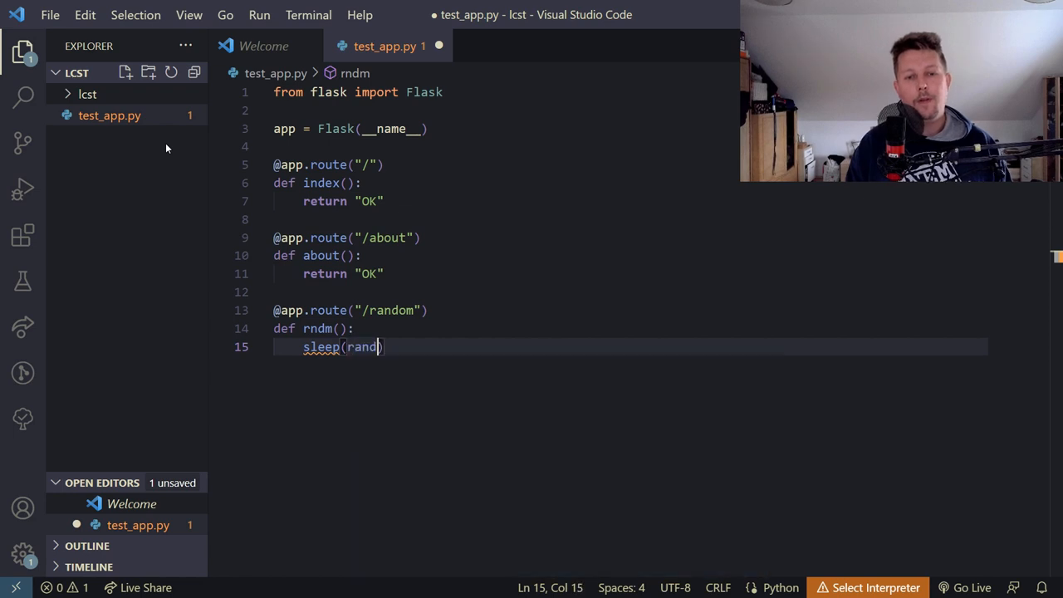
type("int()")
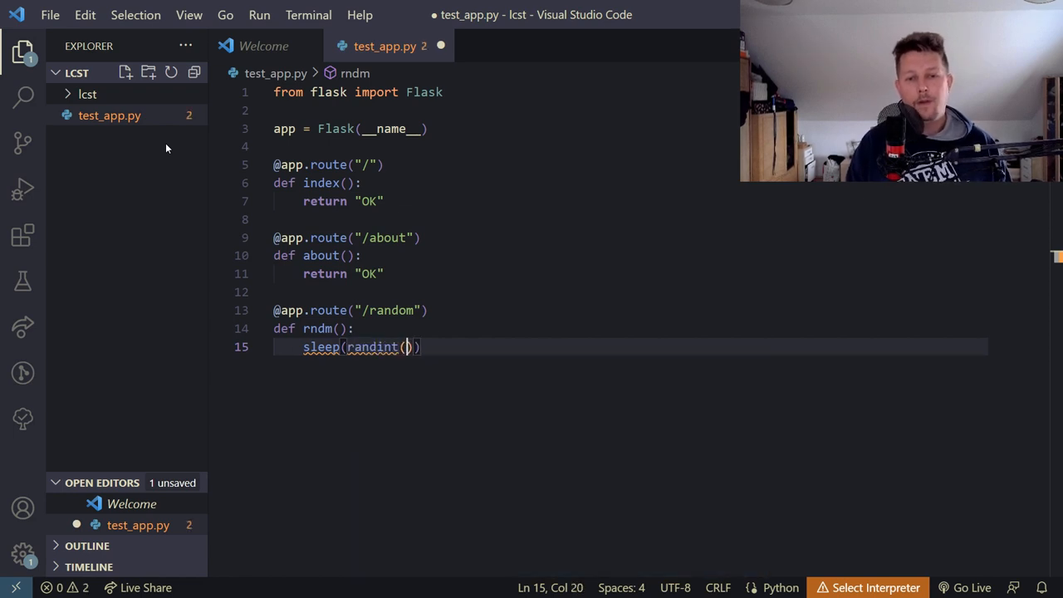
type("0,2")
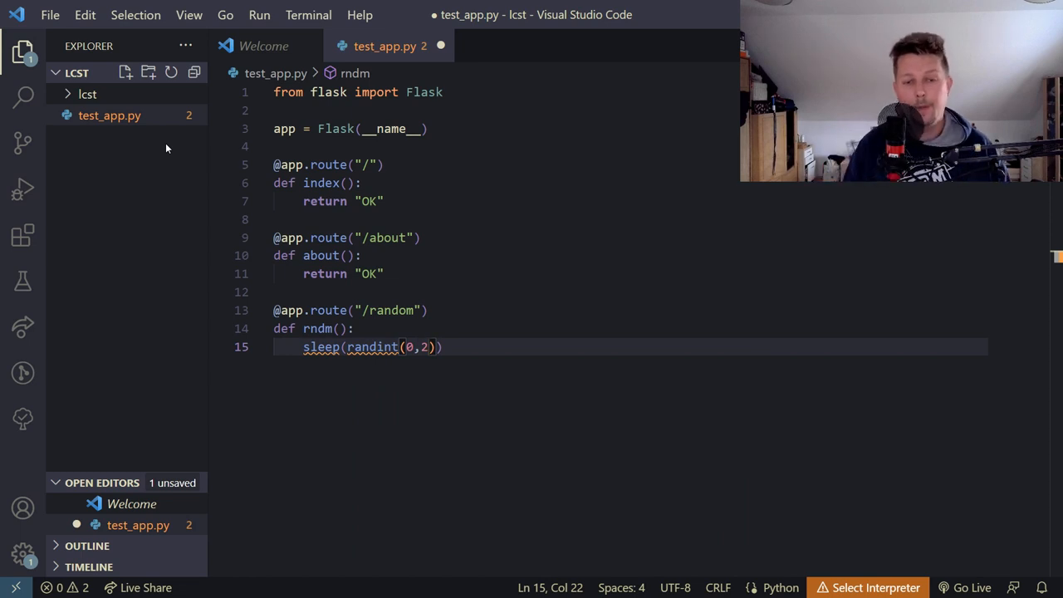
type("return \"OK")
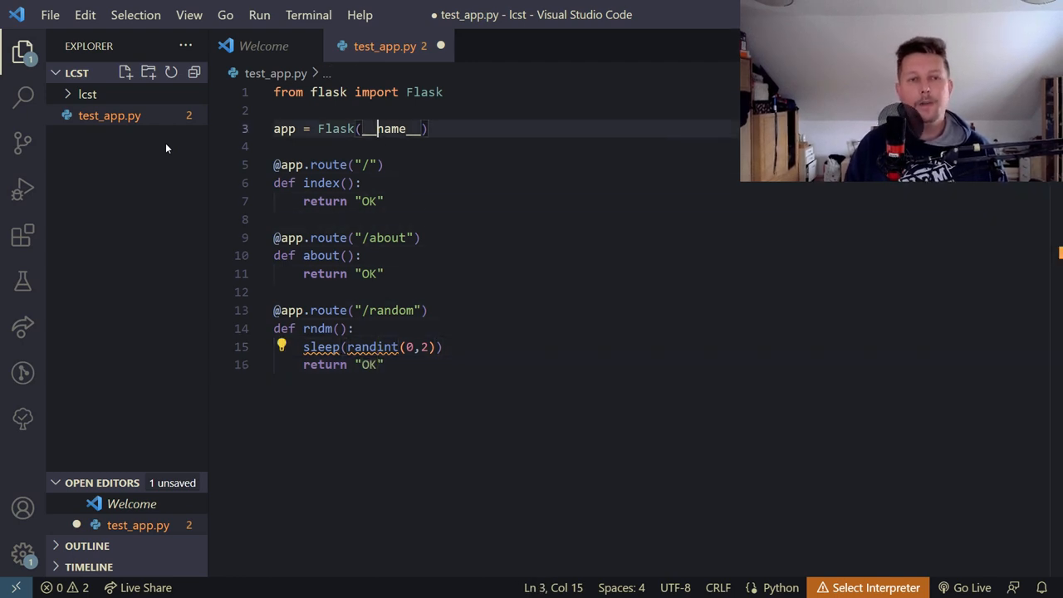
Import randint from random and sleep from time, then save test_app.py
type("from rnad")
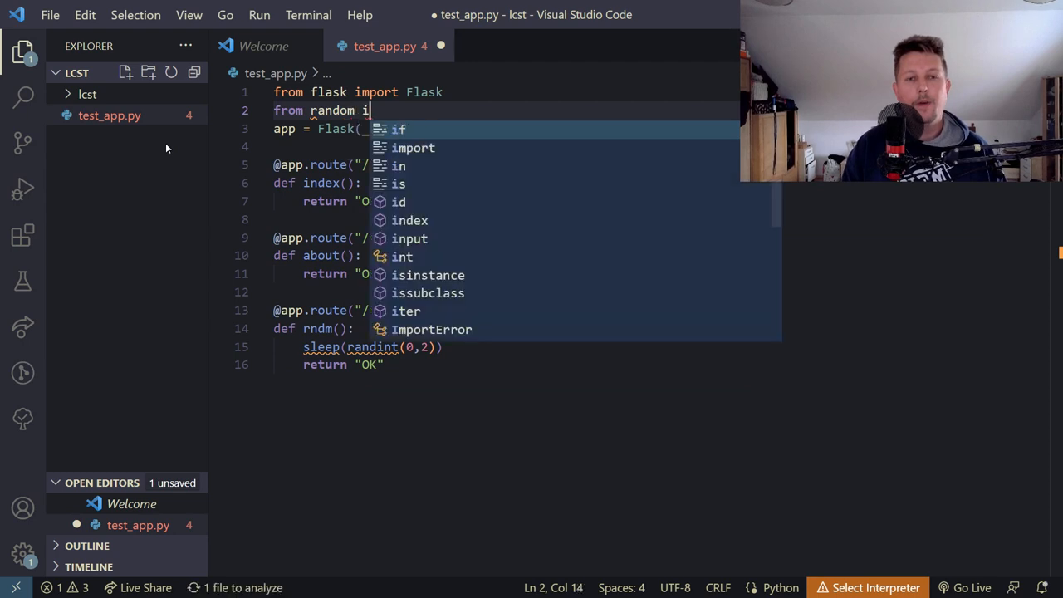
type("mport randin")
type("from")
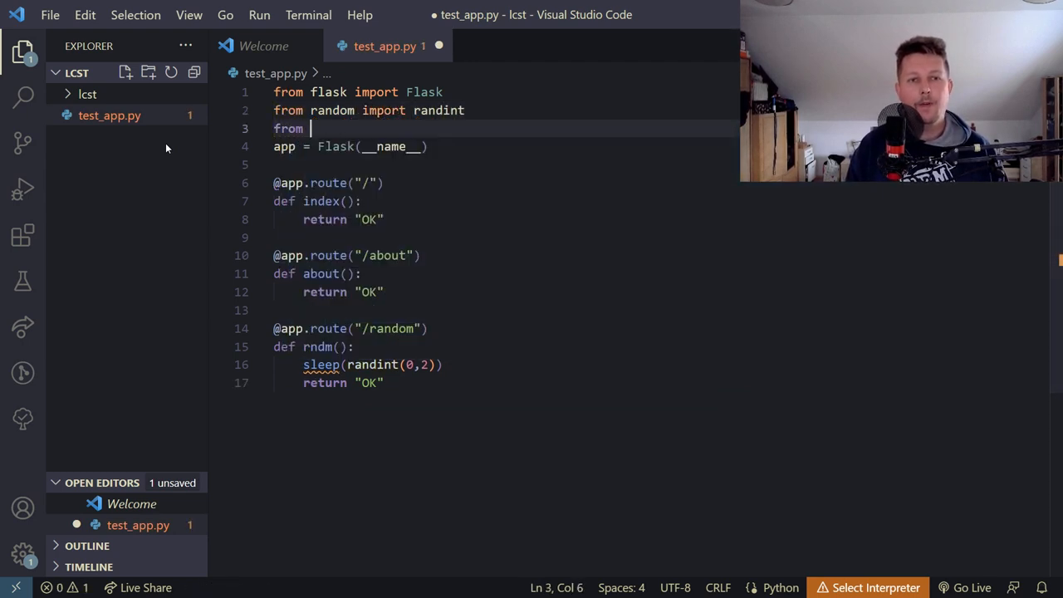
type("time import")
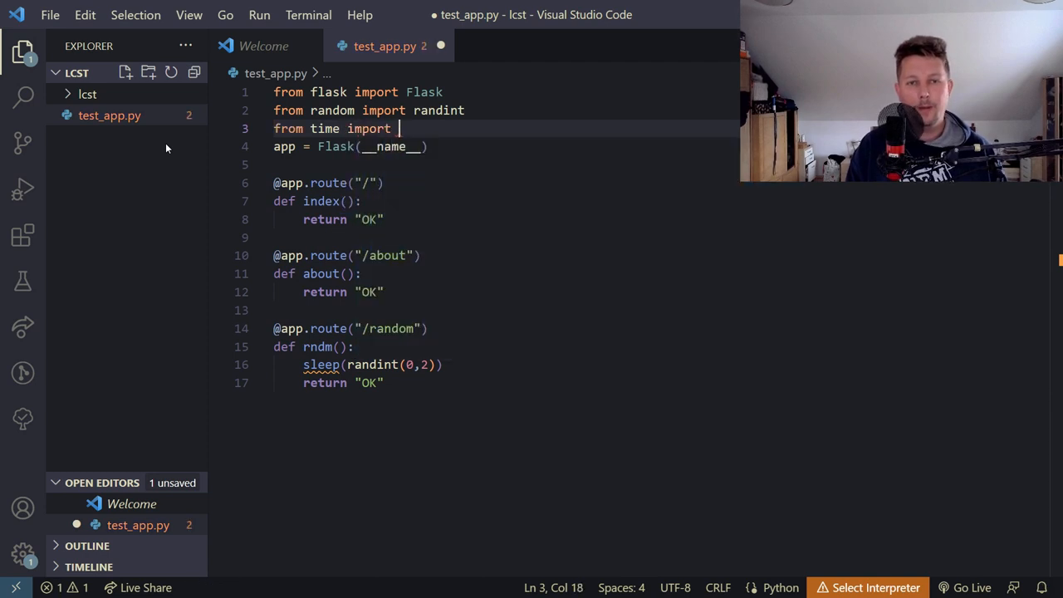
type("sleep")
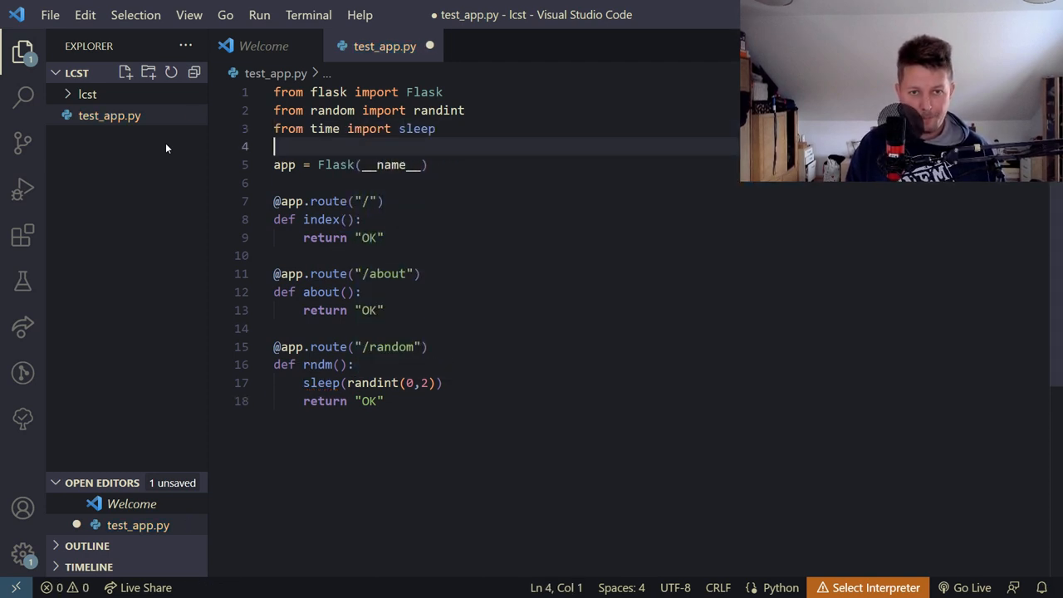
key("ctrl+s")
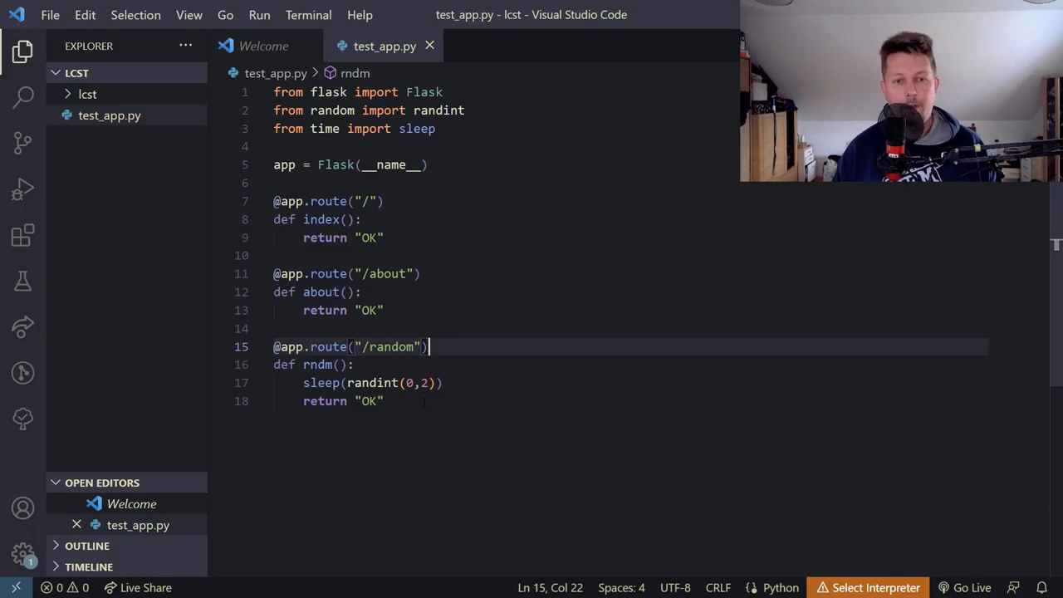
Add an if __name__ == "__main__": app.run() block at the end of the file
type("i")
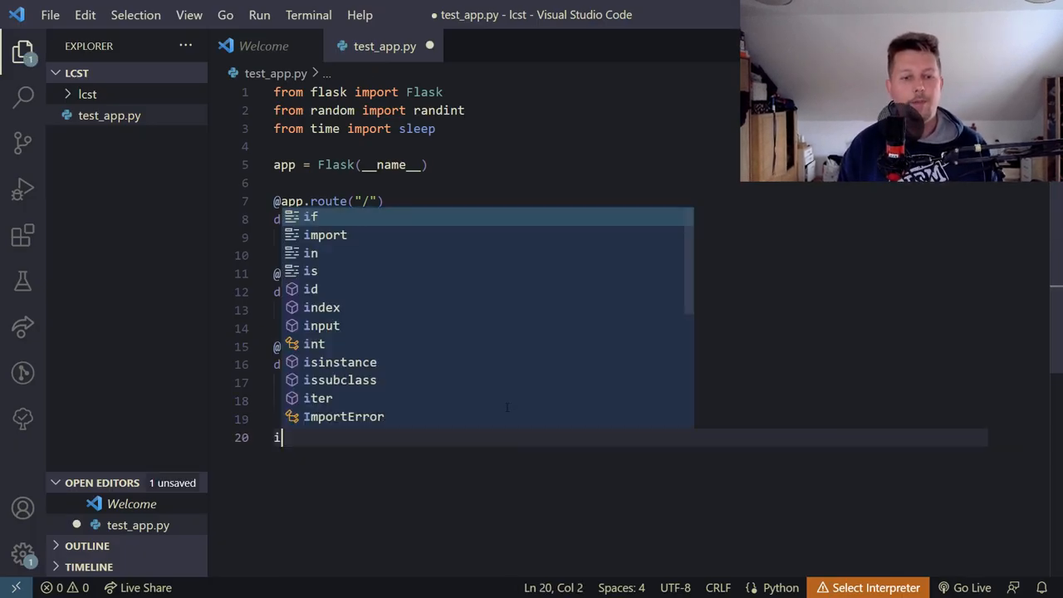
type("f __name__ =")
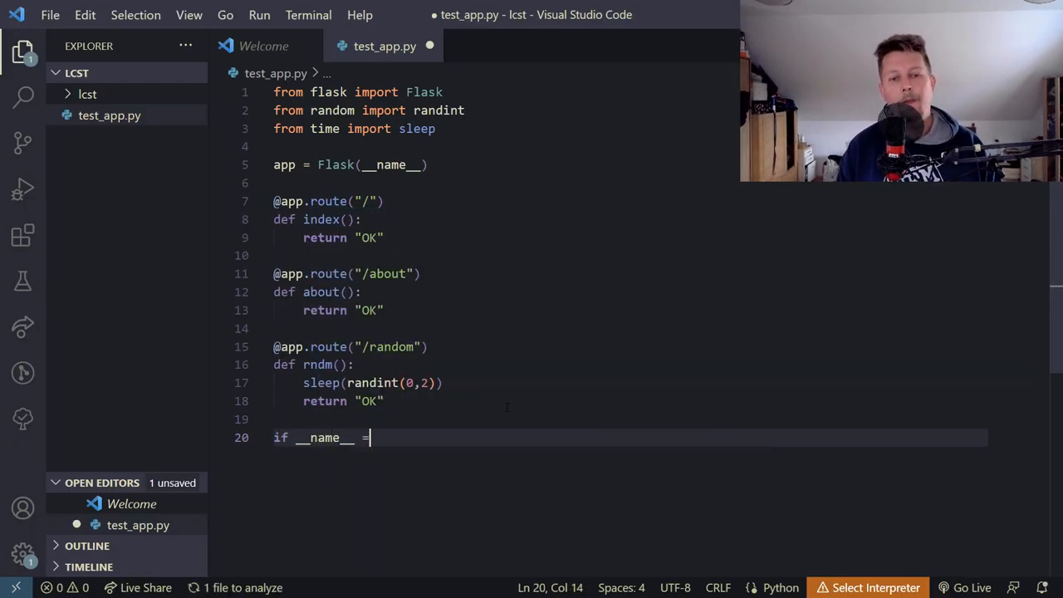
type("= \"__mai")
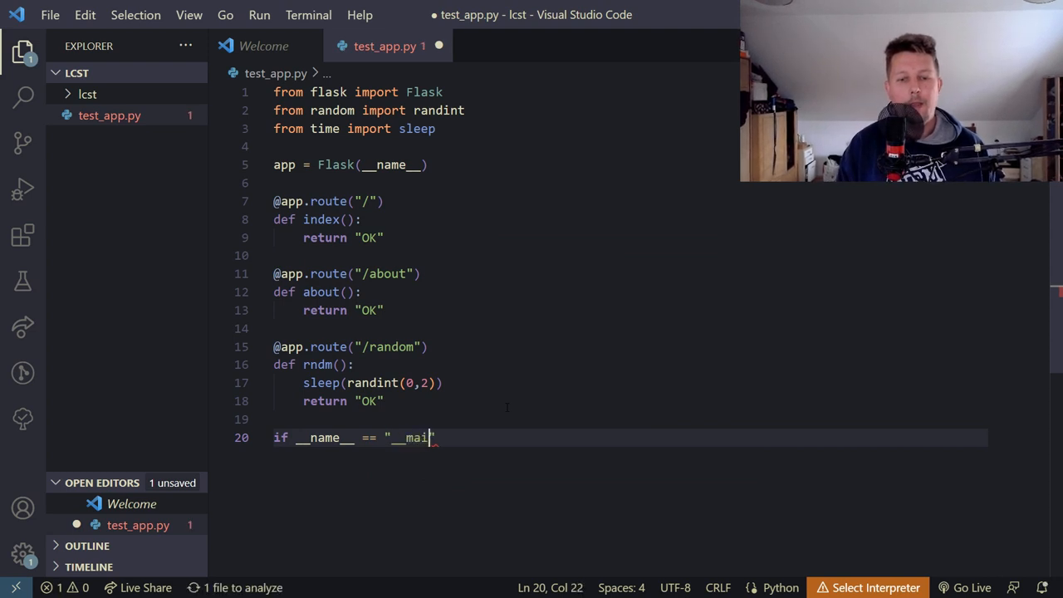
type("n__\"")
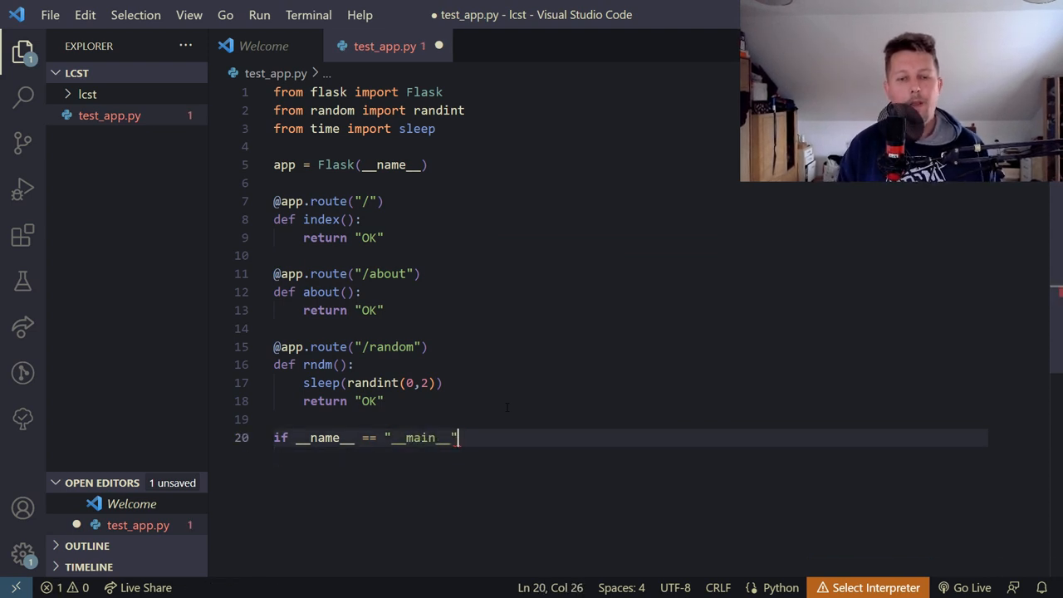
type("app.run")
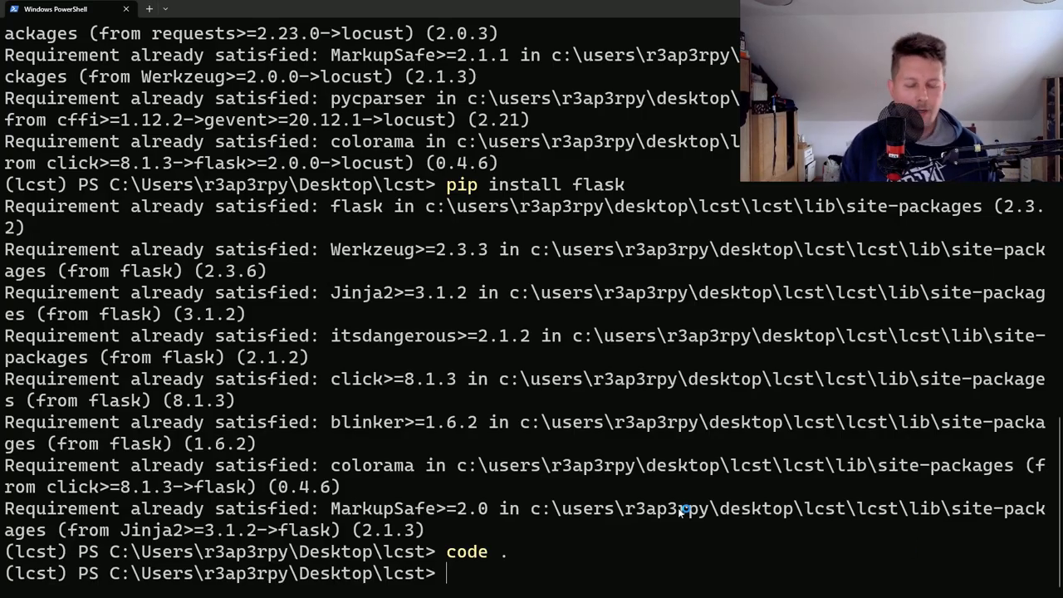
Run python .\test_app.py and load a route of 127.0.0.1:5000 in the browser to see OK
type("python .\\test_app.py")
type("127.0.0.1:5000/ra")
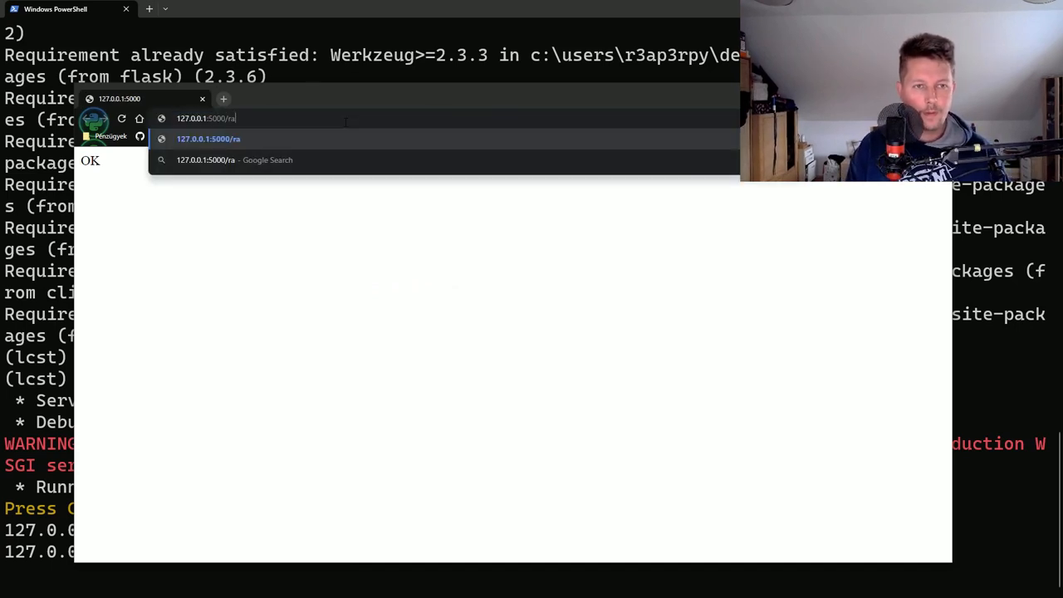
key("Enter")
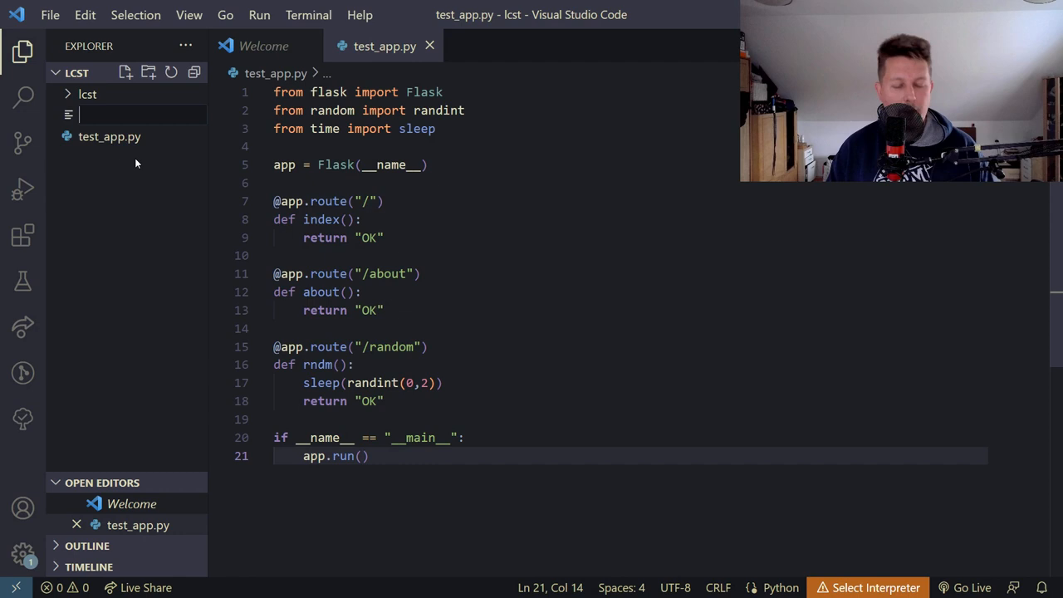
Create locustfile.py importing HttpUser and task from locust
type("locustfi")
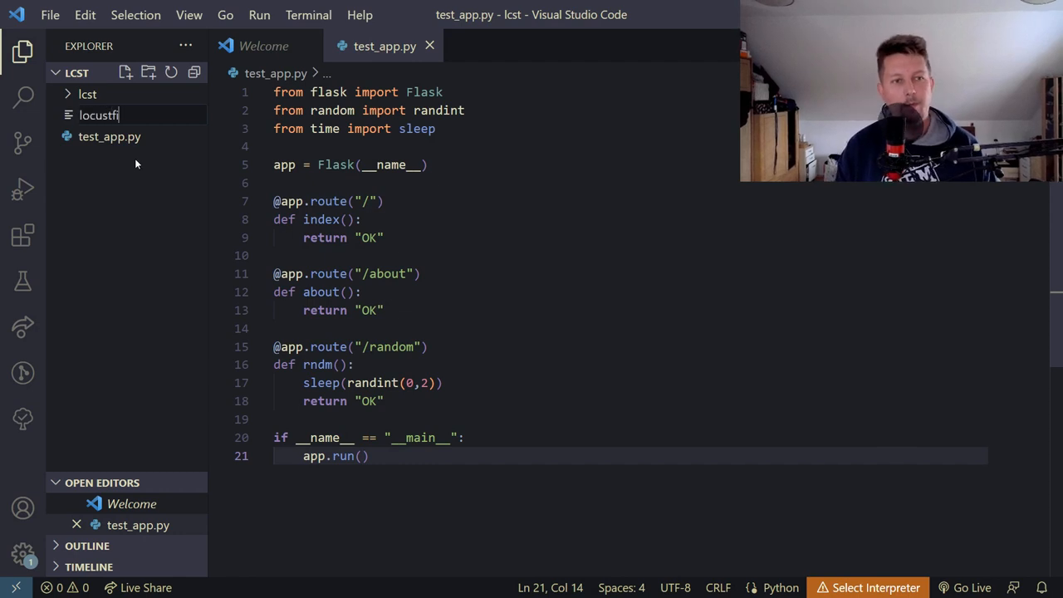
key("Enter")
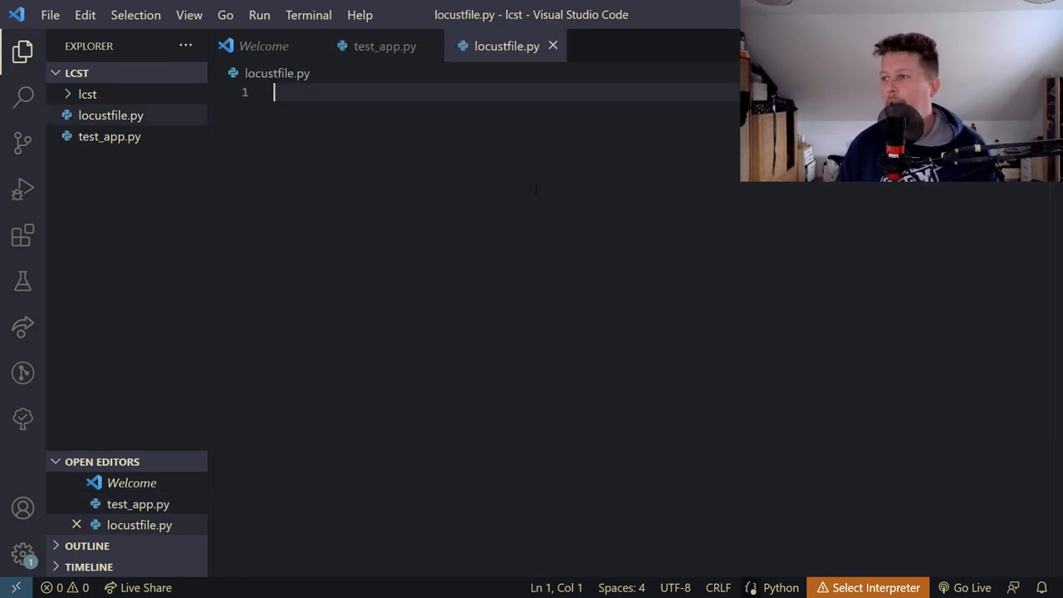
type("from l")
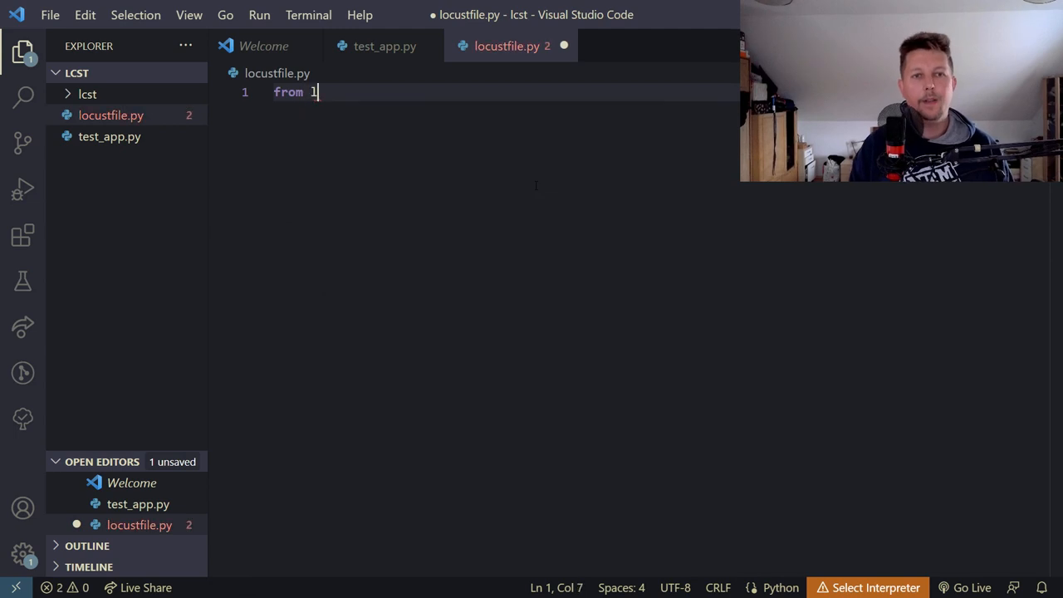
type("ocust")
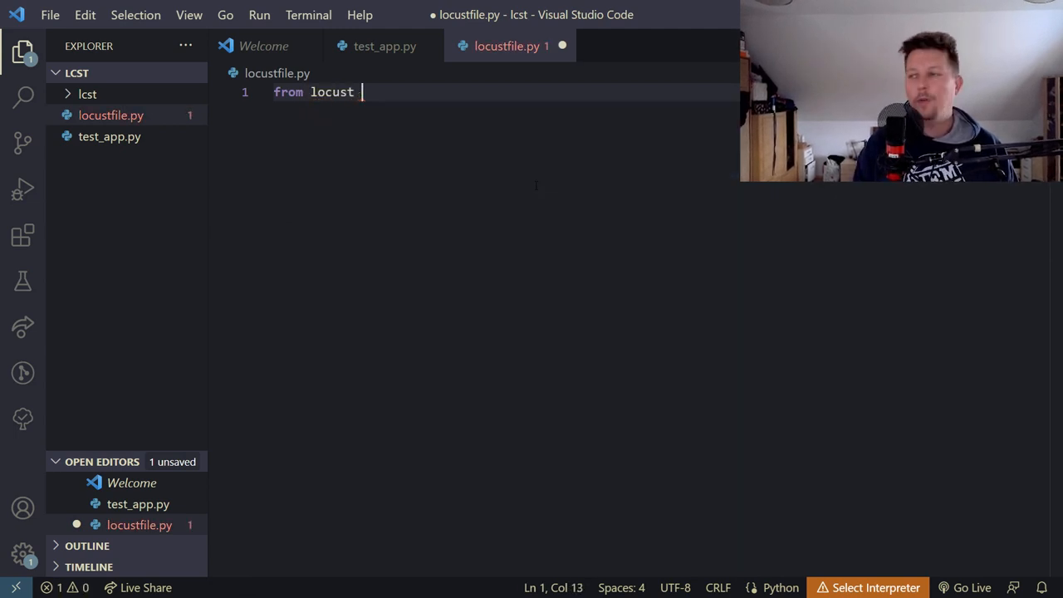
type("import HTt")
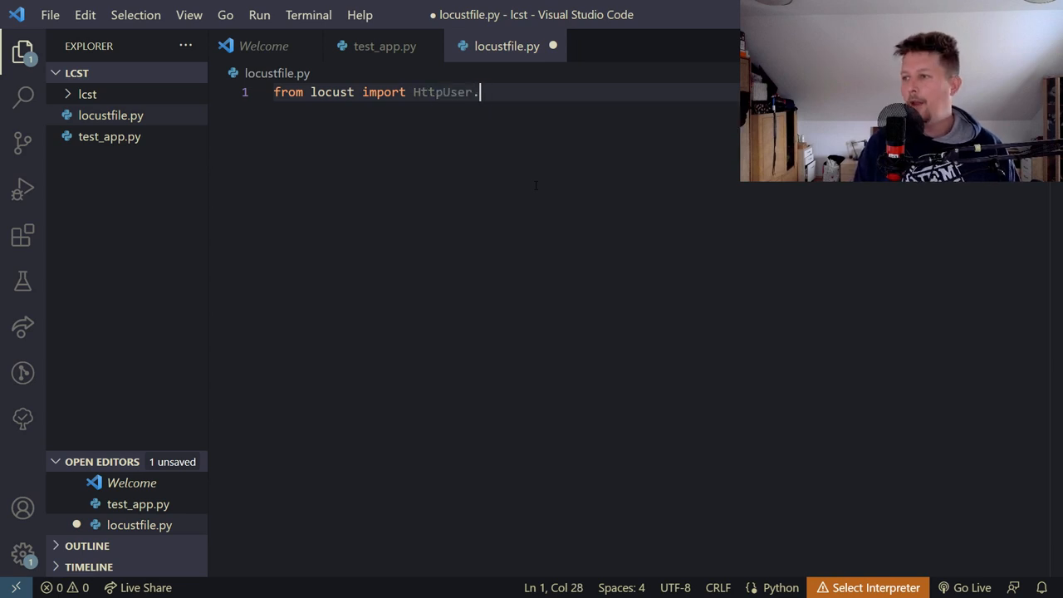
type(", taks")
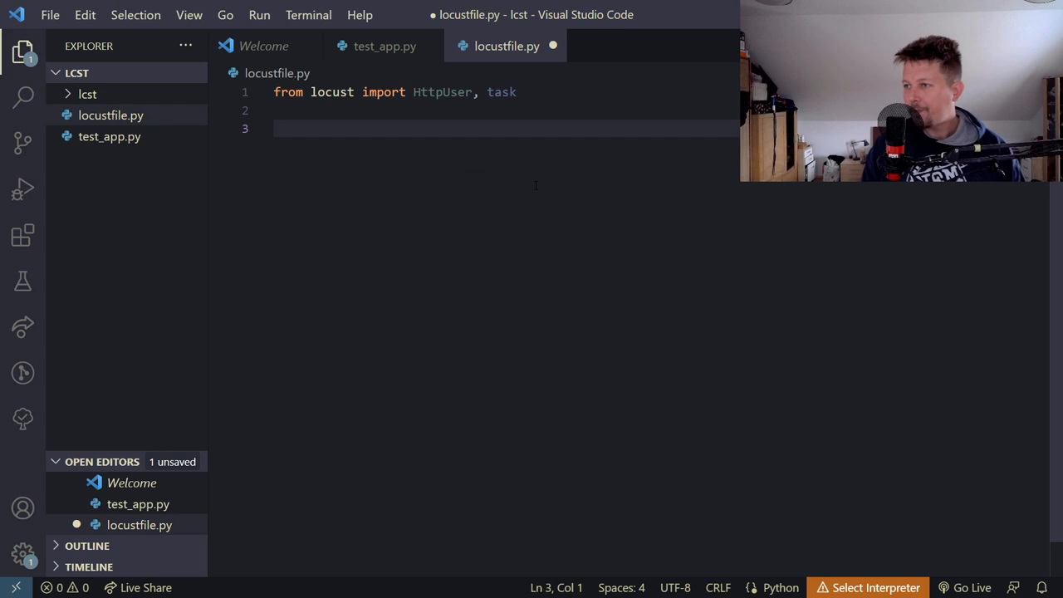
type("class H")
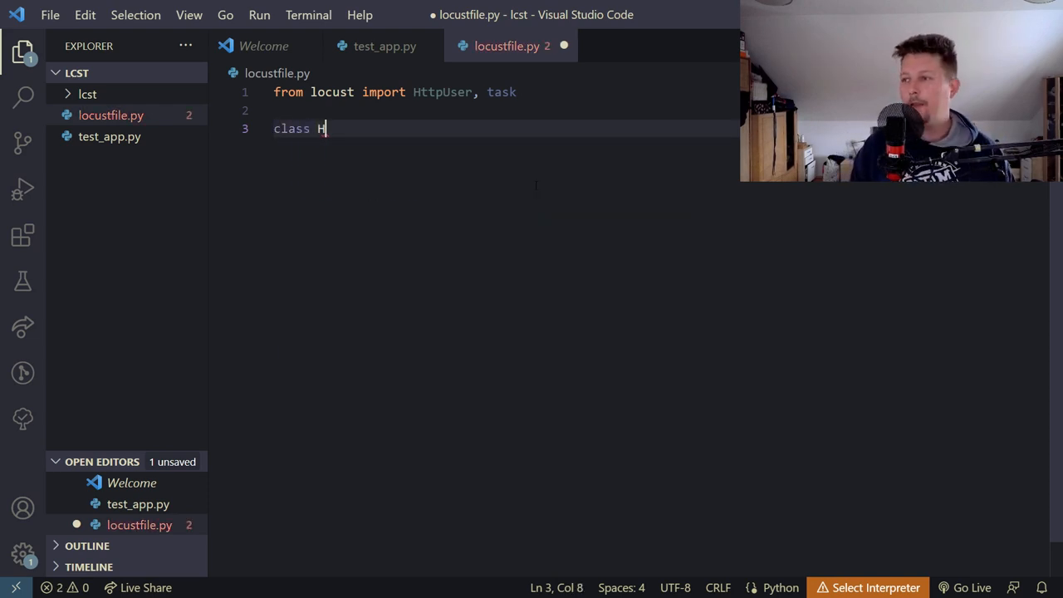
type("elloWorldU")
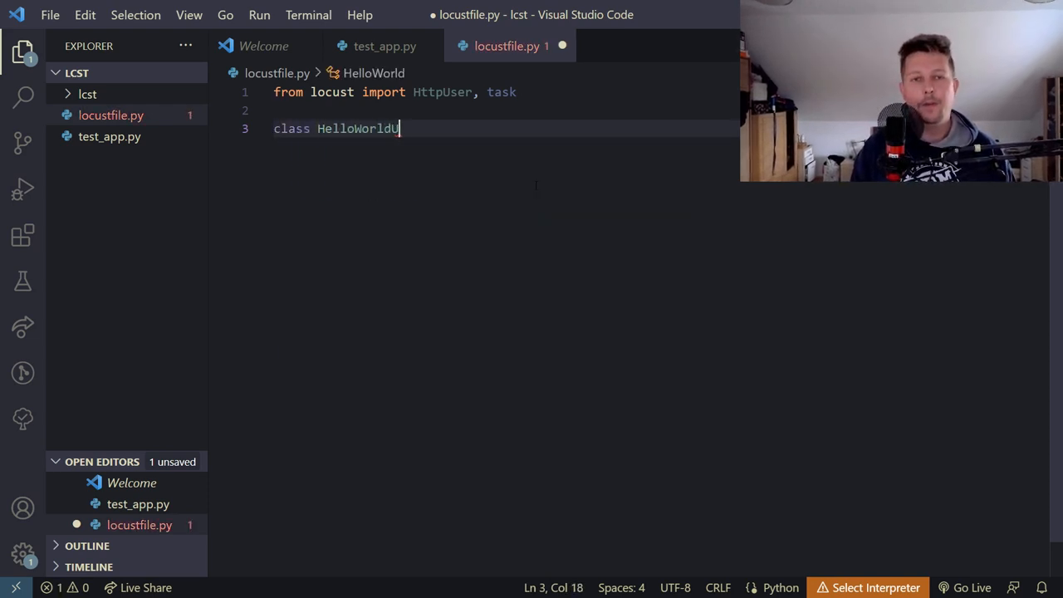
type("ser(HttpUser")
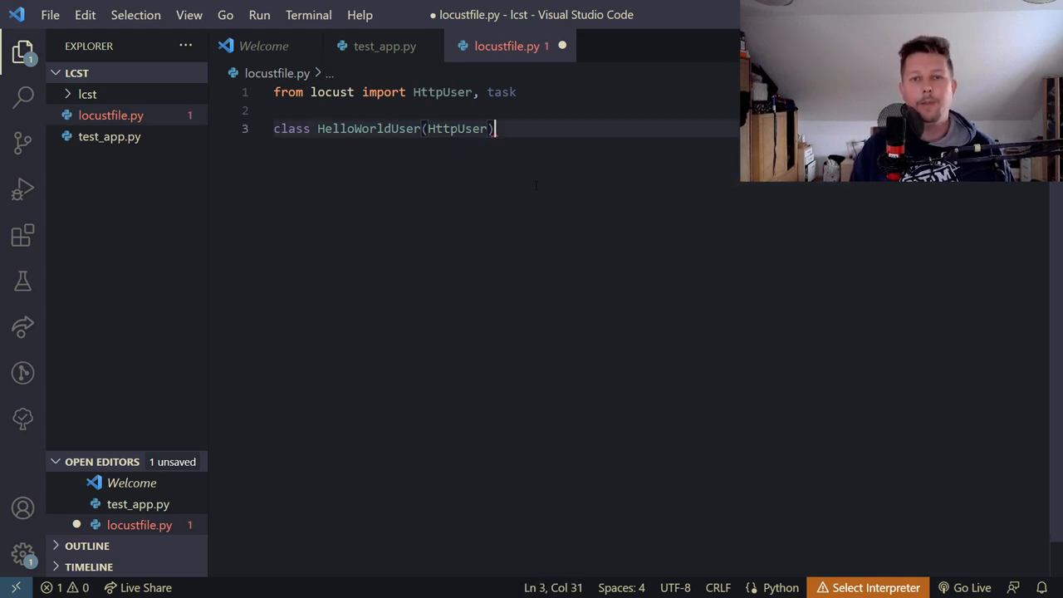
type(":")
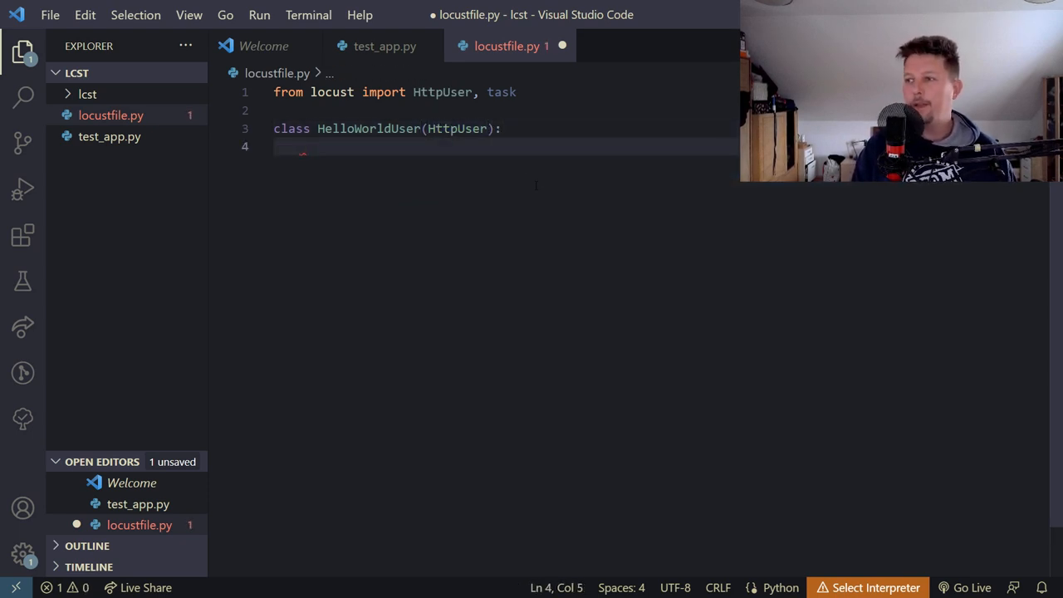
type("@tak")
type("def")
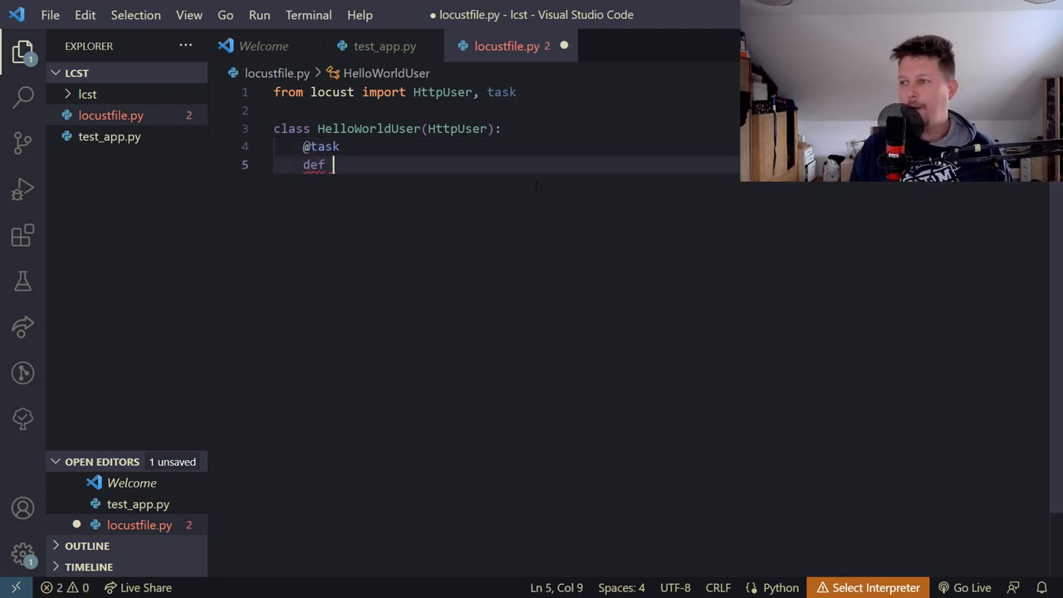
type("hello_worll")
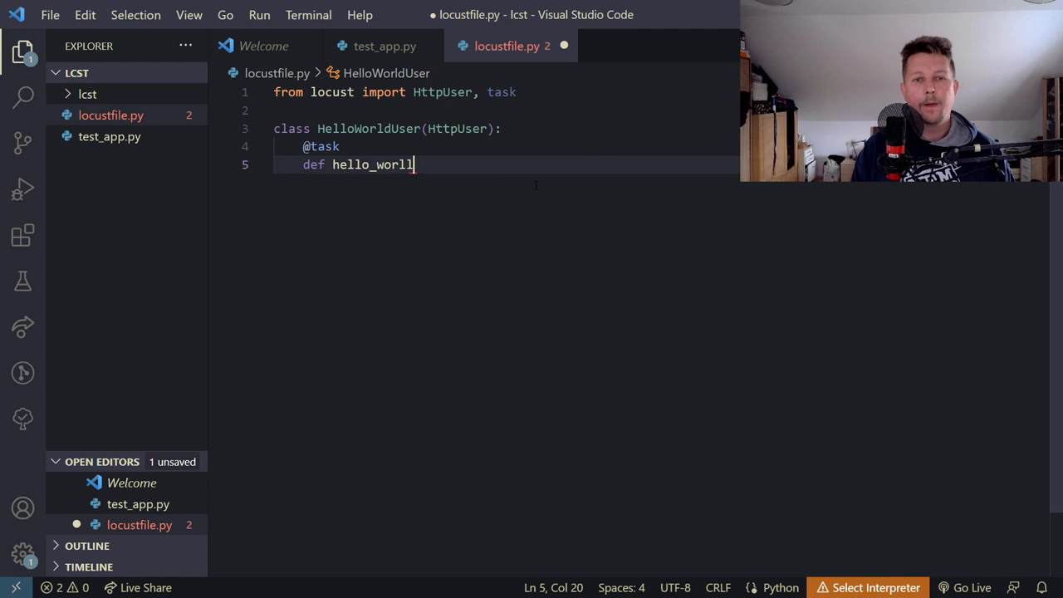
type("d()")
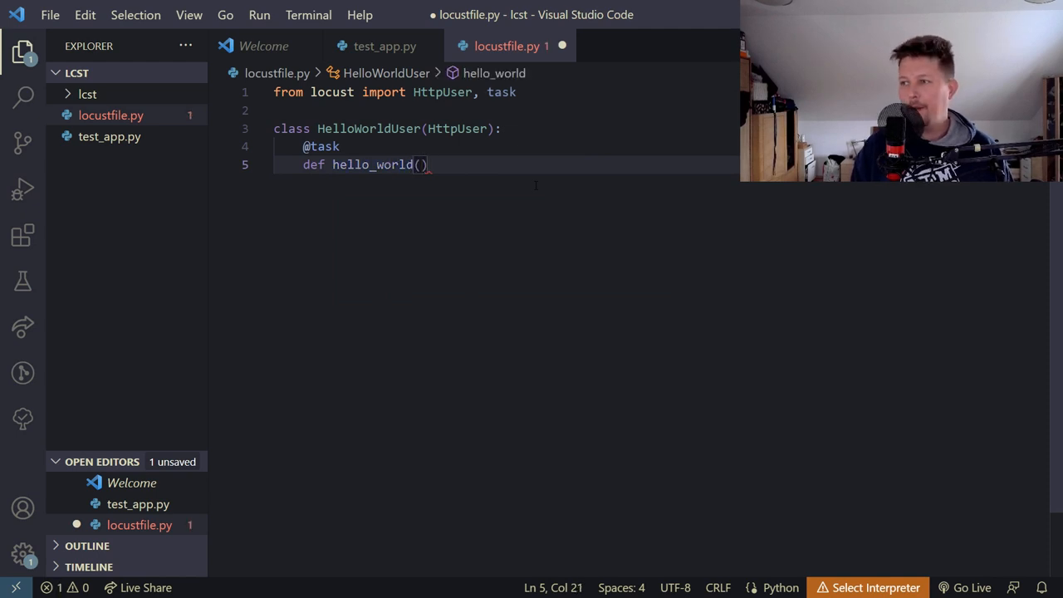
type("self):")
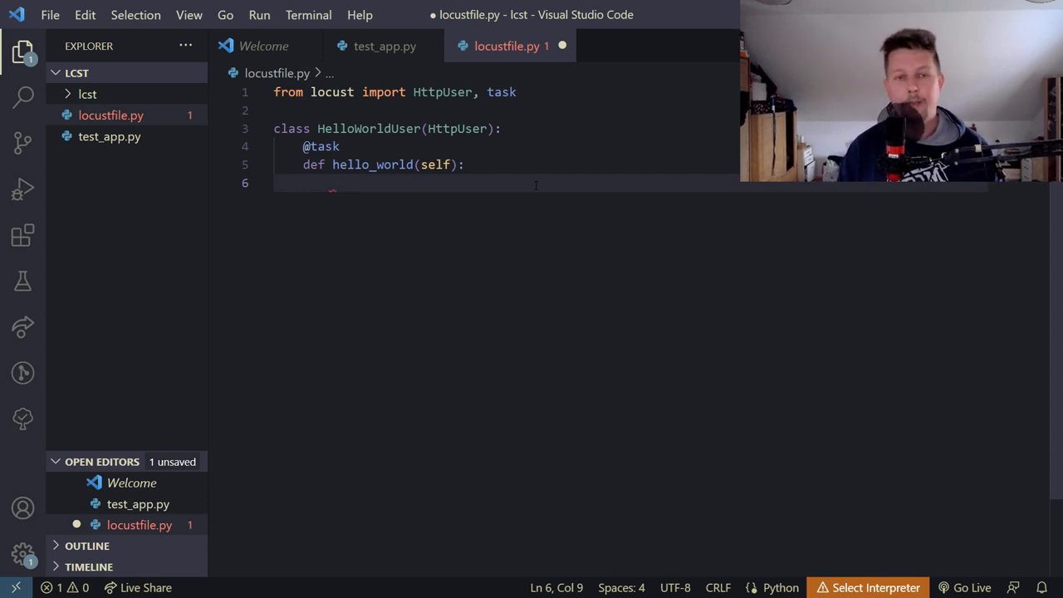
Have hello_world issue self.client.get requests for "/" and "/about"
type("self.clie")
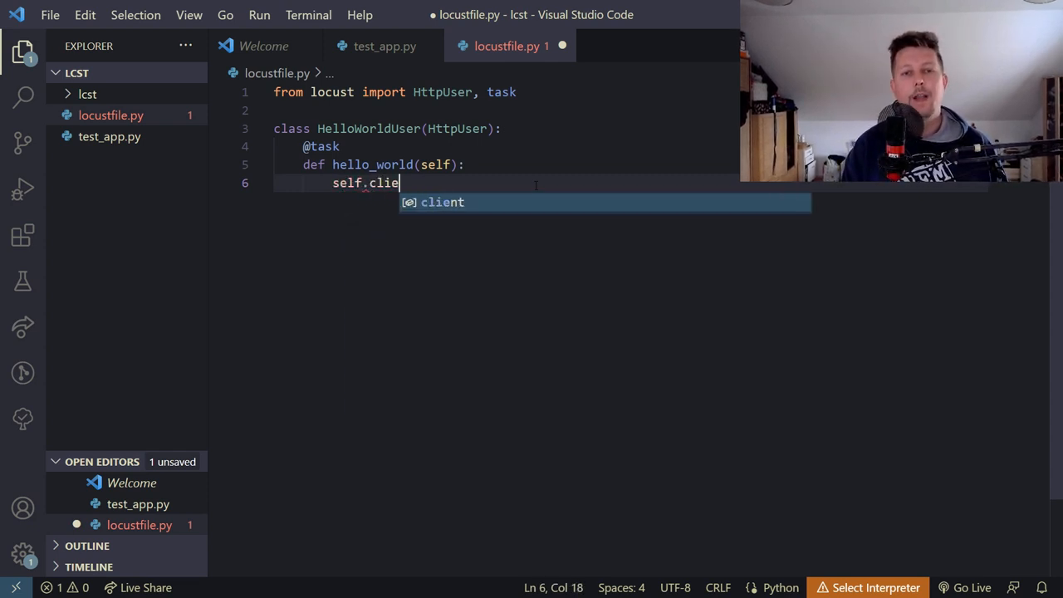
type("nt.get(")
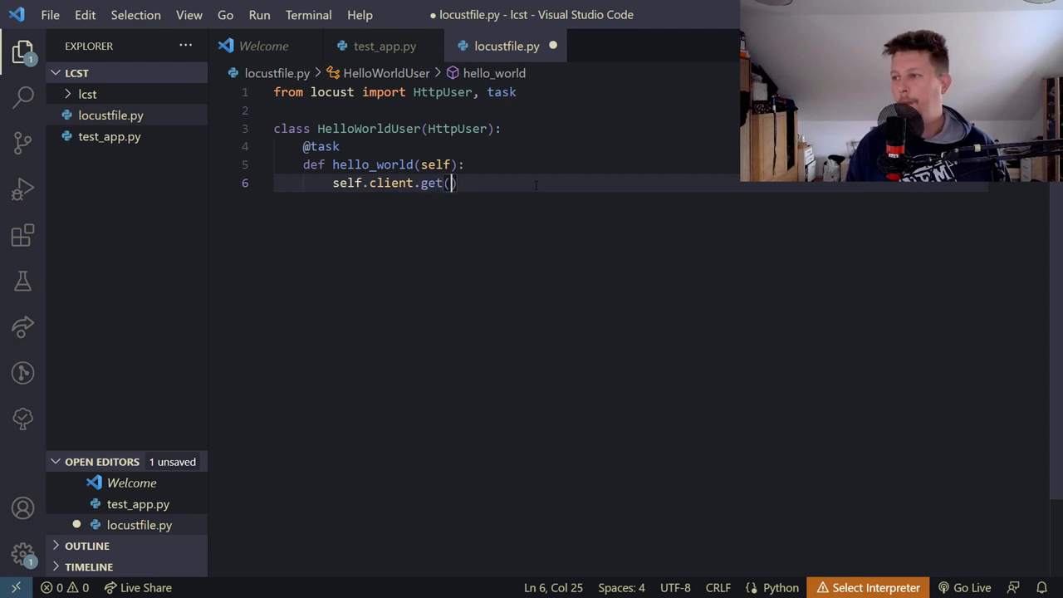
type("\"/\"")
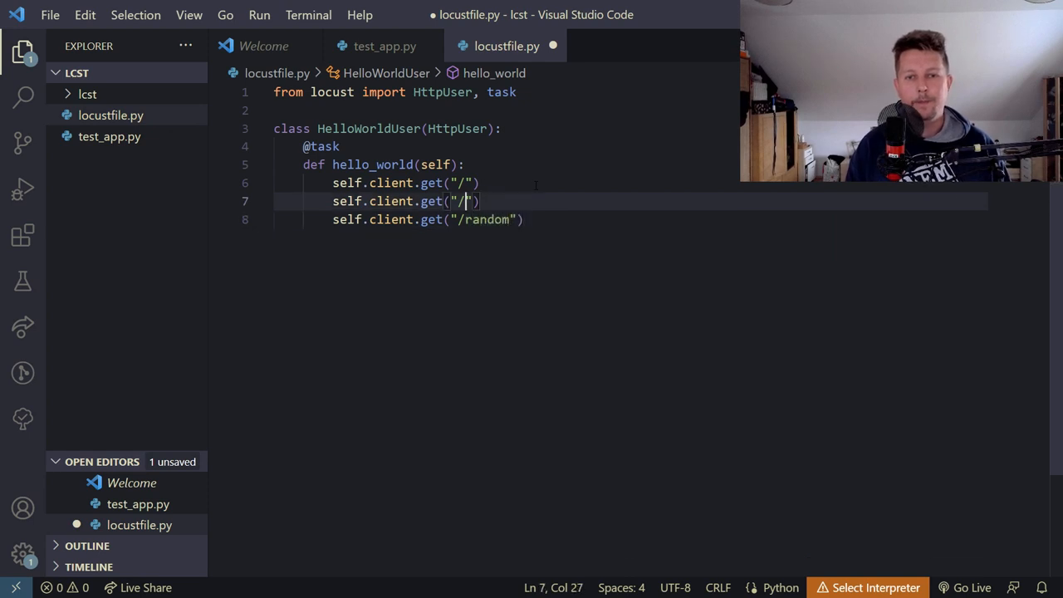
type("about")
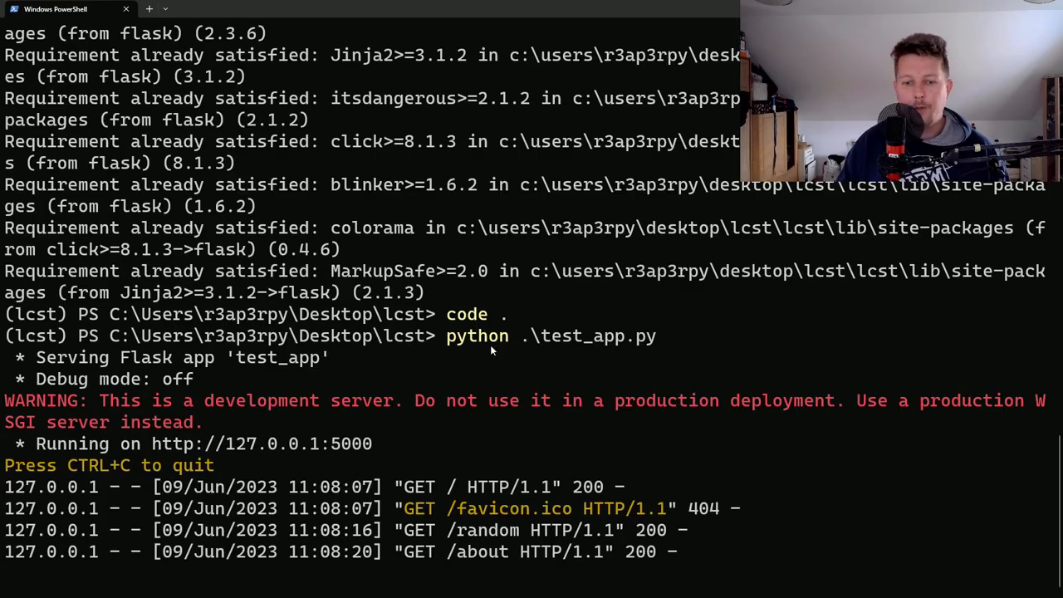
In a second PowerShell tab, list the lcst folder and activate the lcst environment
left_click(282, 10)
type("cd .\\Desktop\\lcst\\")
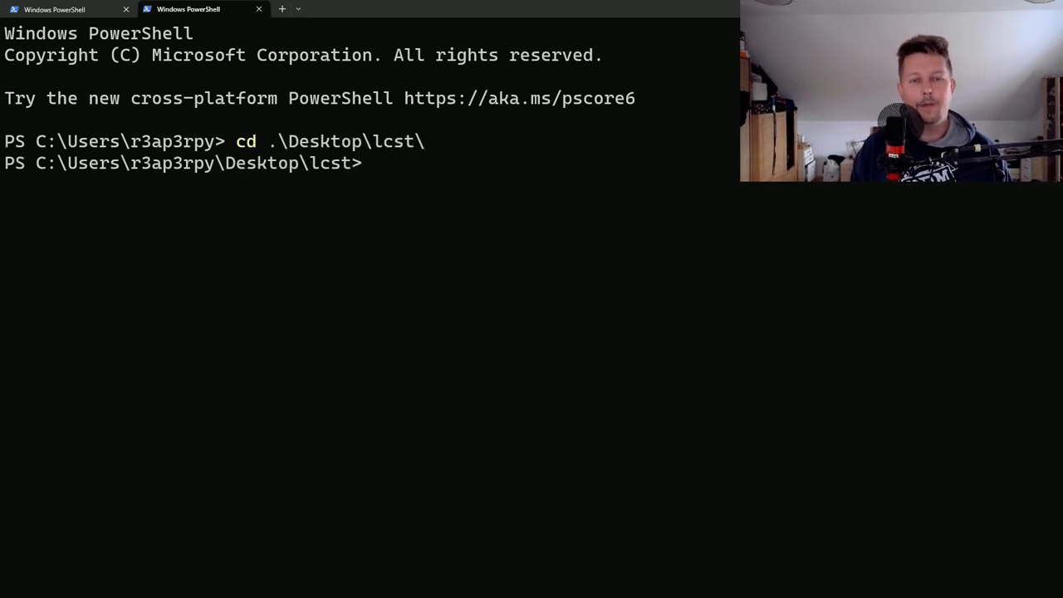
type("dir")
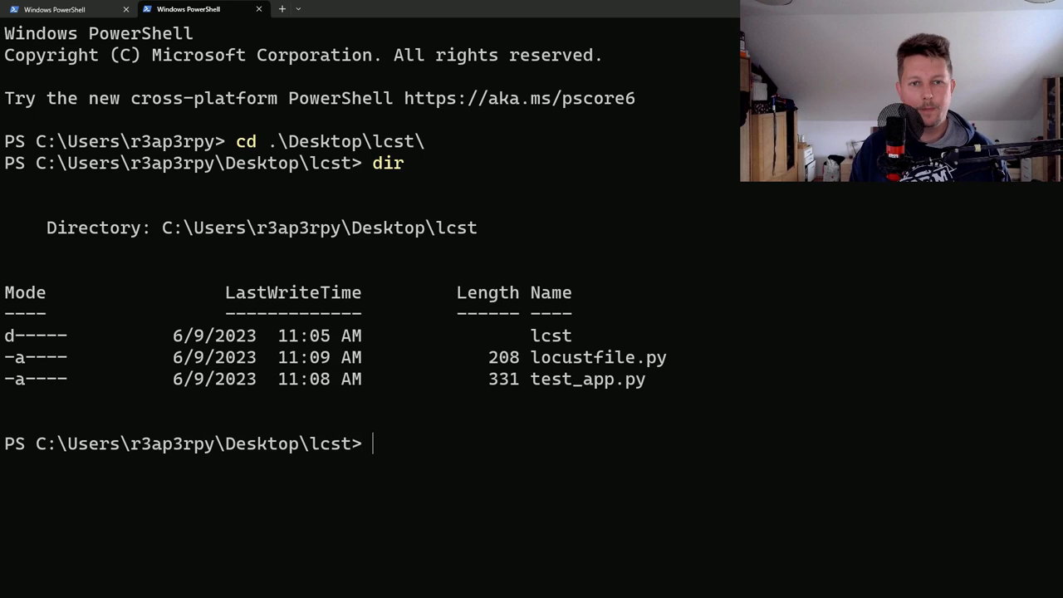
type("lcs")
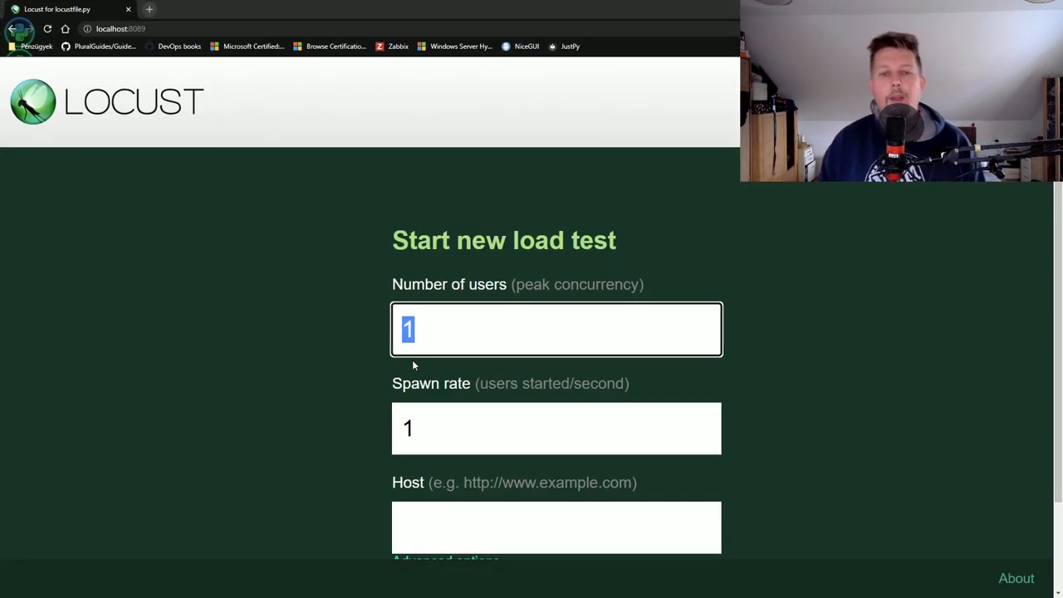
scroll("down", 3)
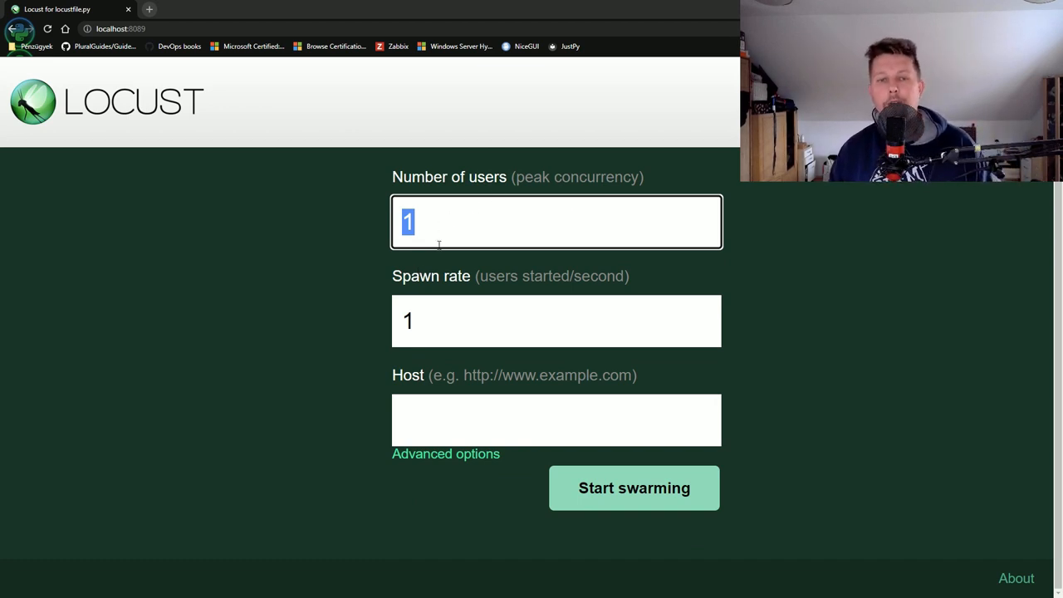
left_click(554, 419)
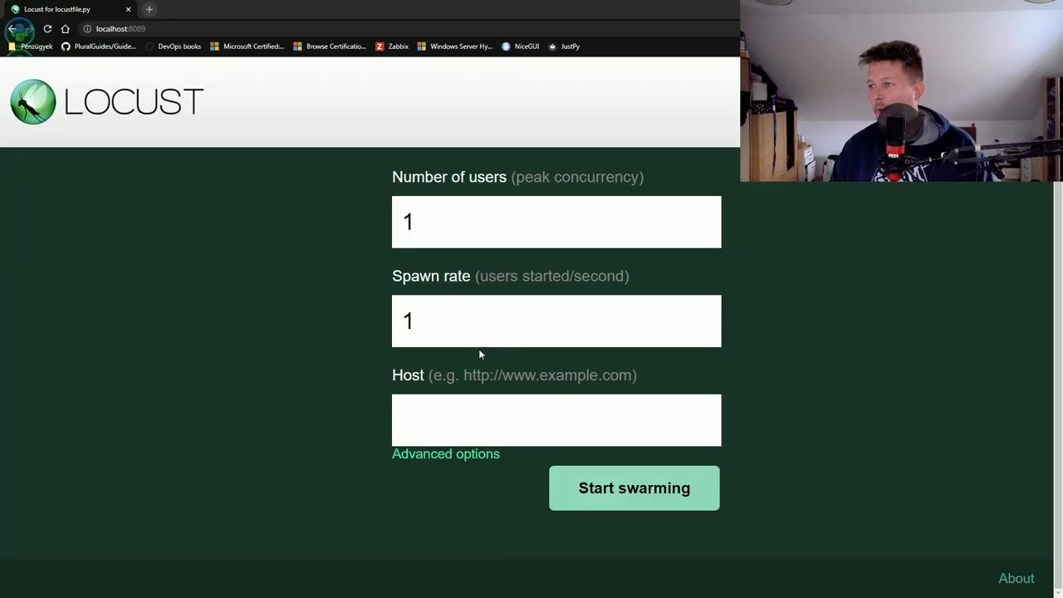
type("http://127.0.0.1:5000")
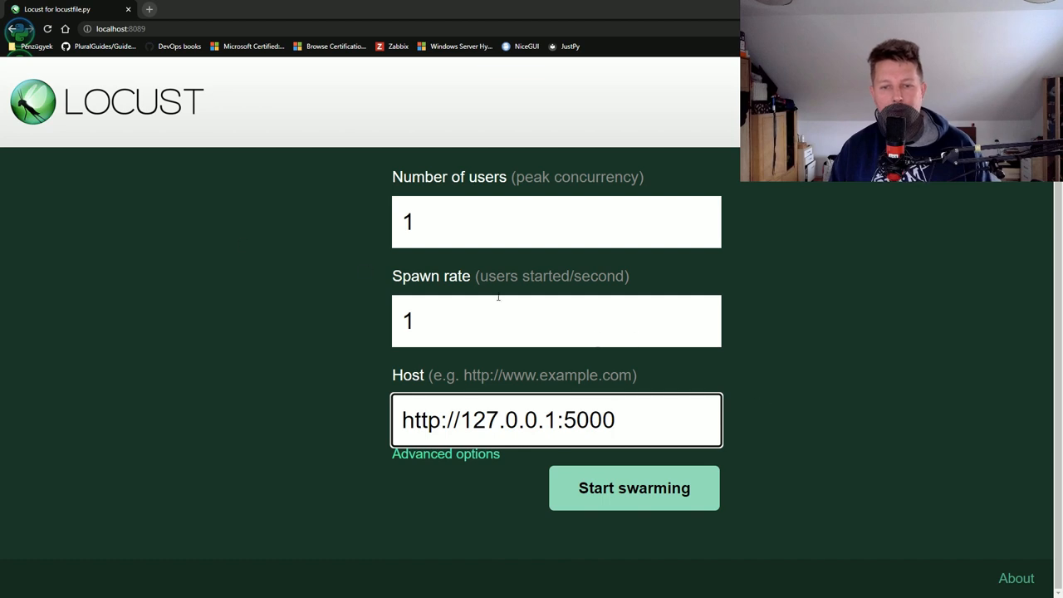
type("0")
left_click(556, 320)
type("2")
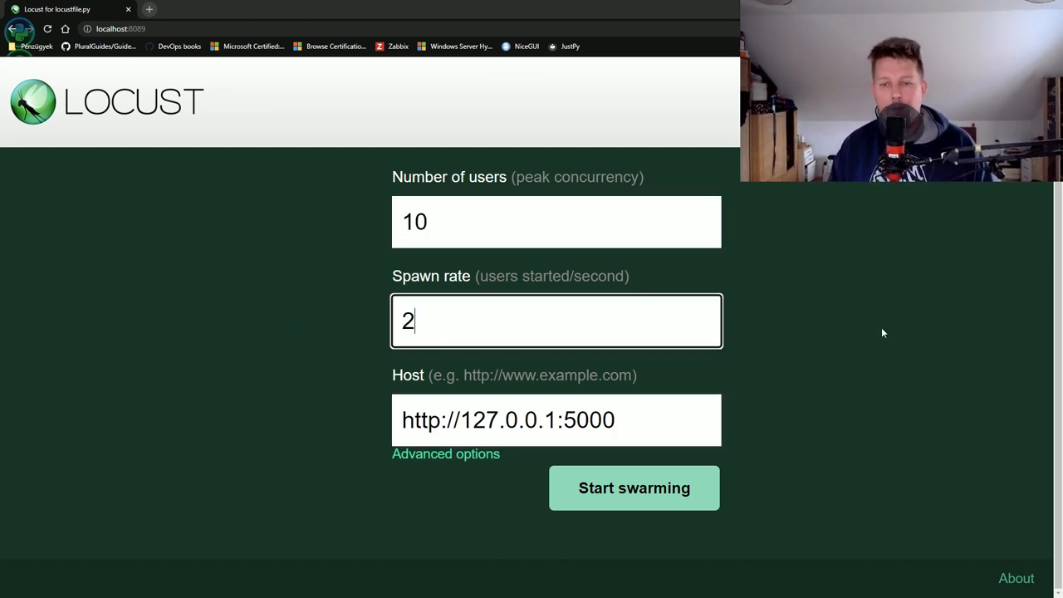
left_click(635, 488)
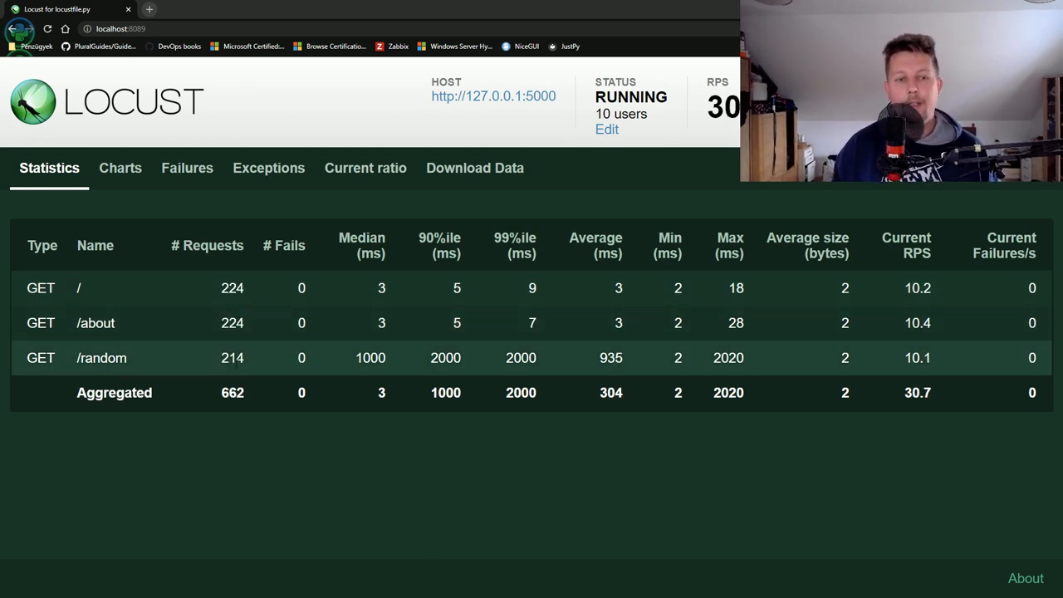
mouse_move(305, 379)
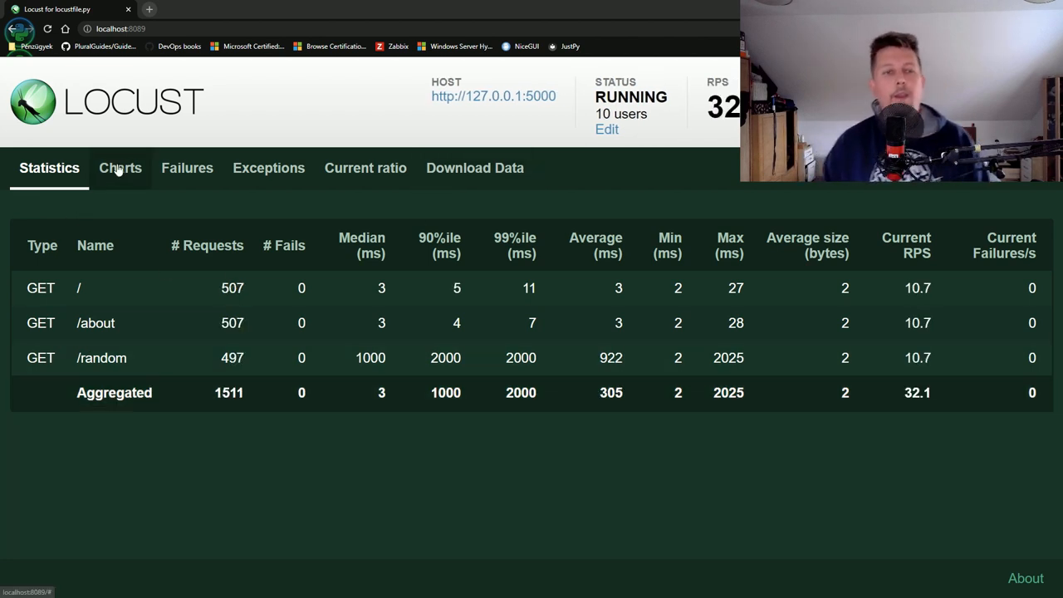
Scroll through the Charts tab's RPS, Response Times and Number of Users graphs
left_click(119, 167)
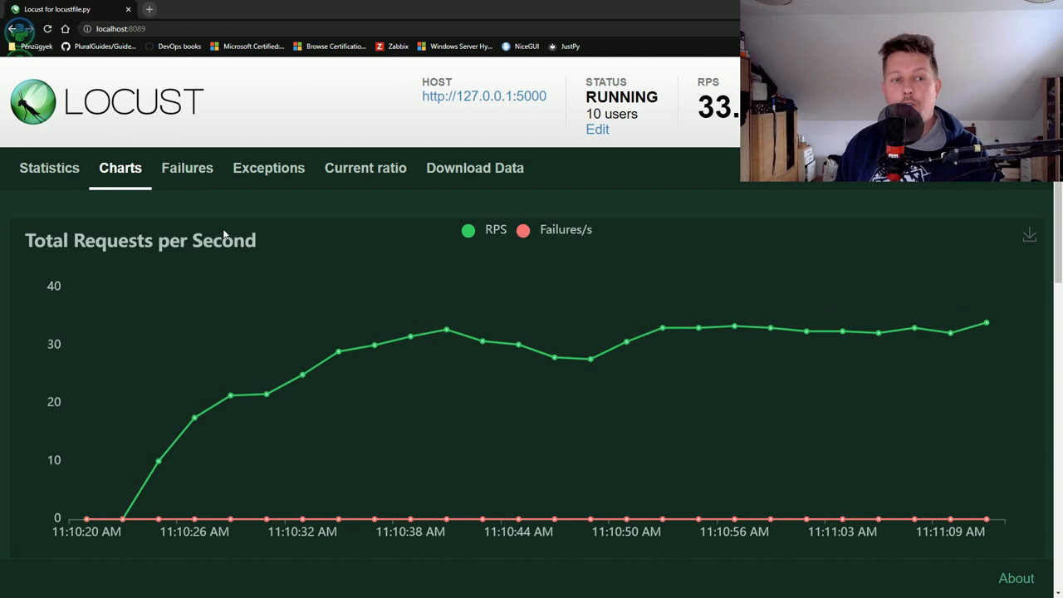
mouse_move(294, 382)
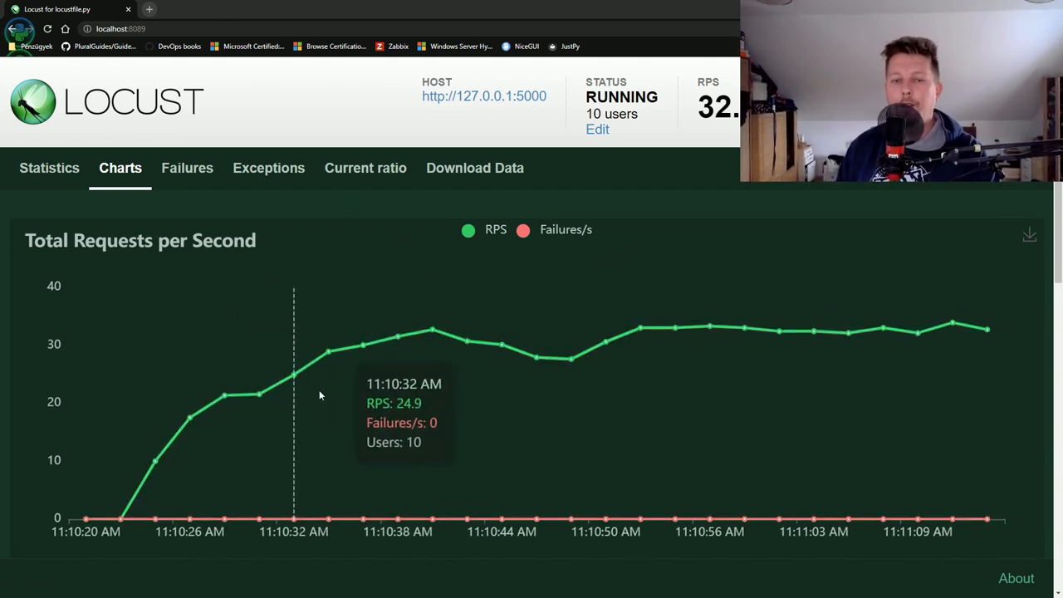
mouse_move(917, 325)
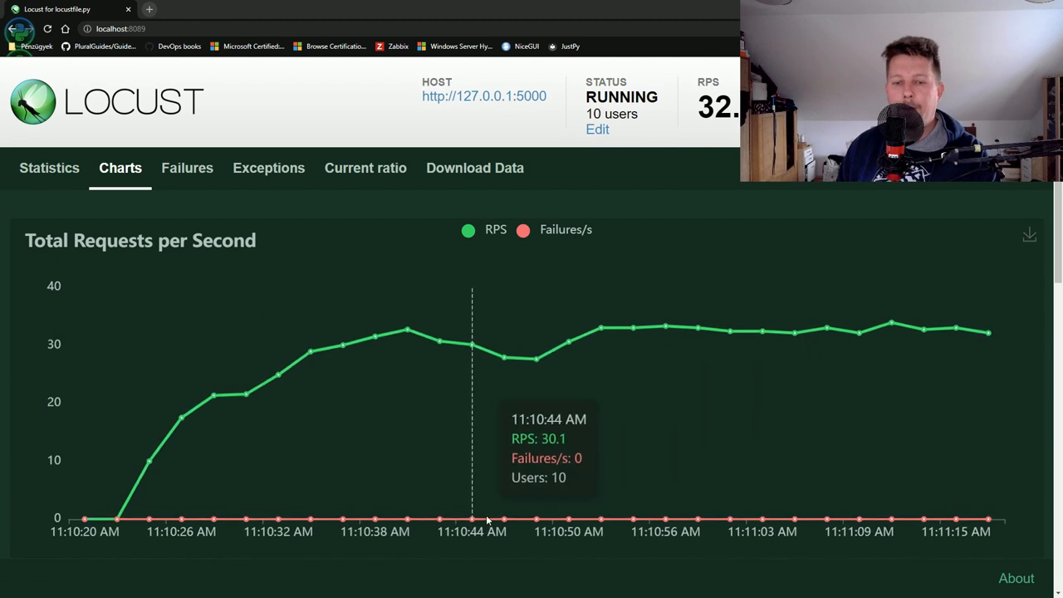
scroll("down", 3)
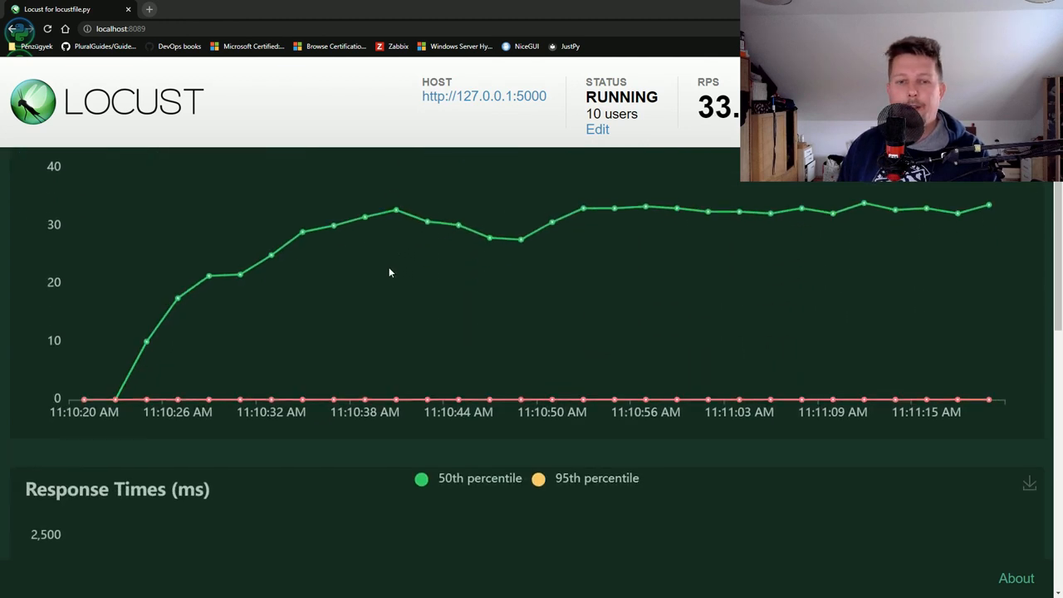
scroll("down", 3)
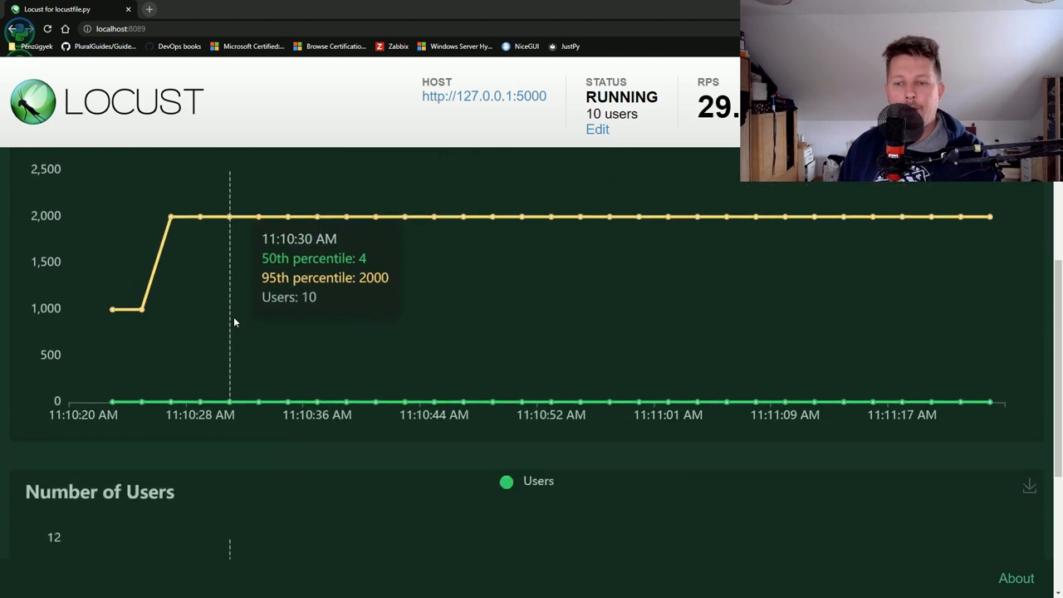
scroll("down", 3)
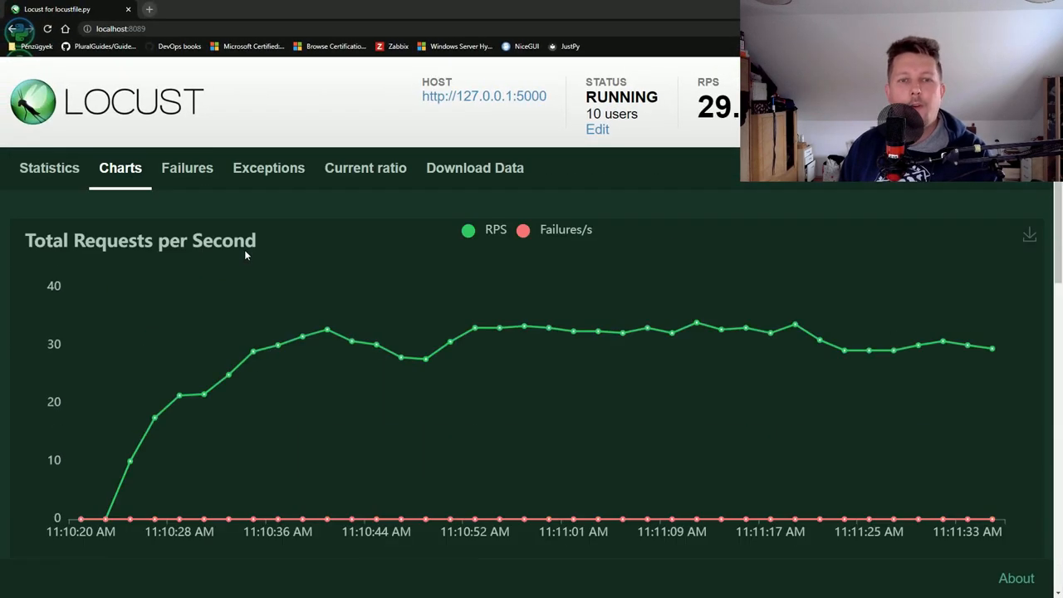
Review the Failures, Exceptions and Current ratio tabs of the running test
left_click(186, 168)
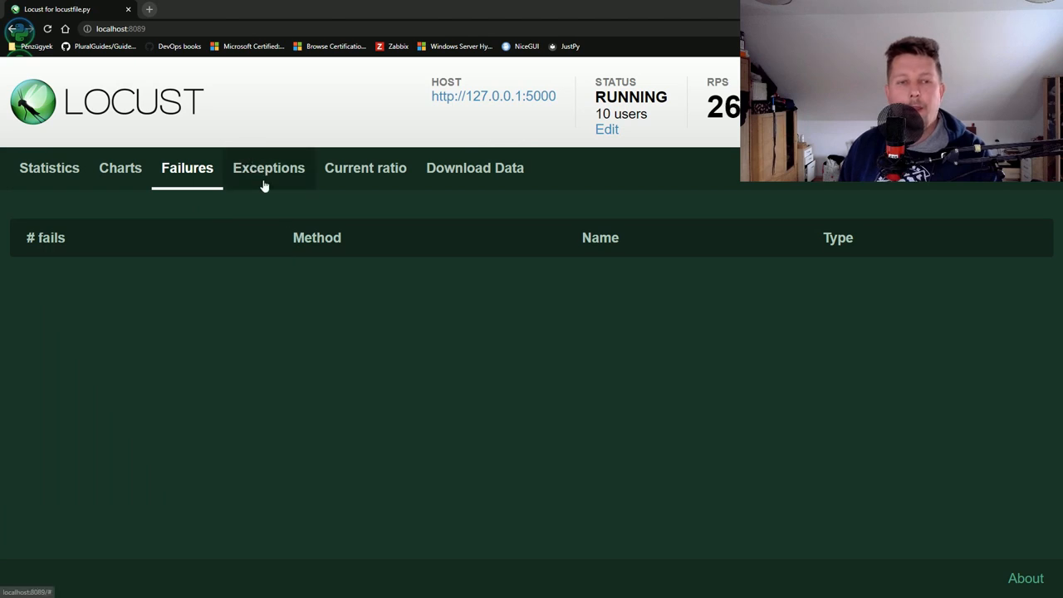
left_click(269, 168)
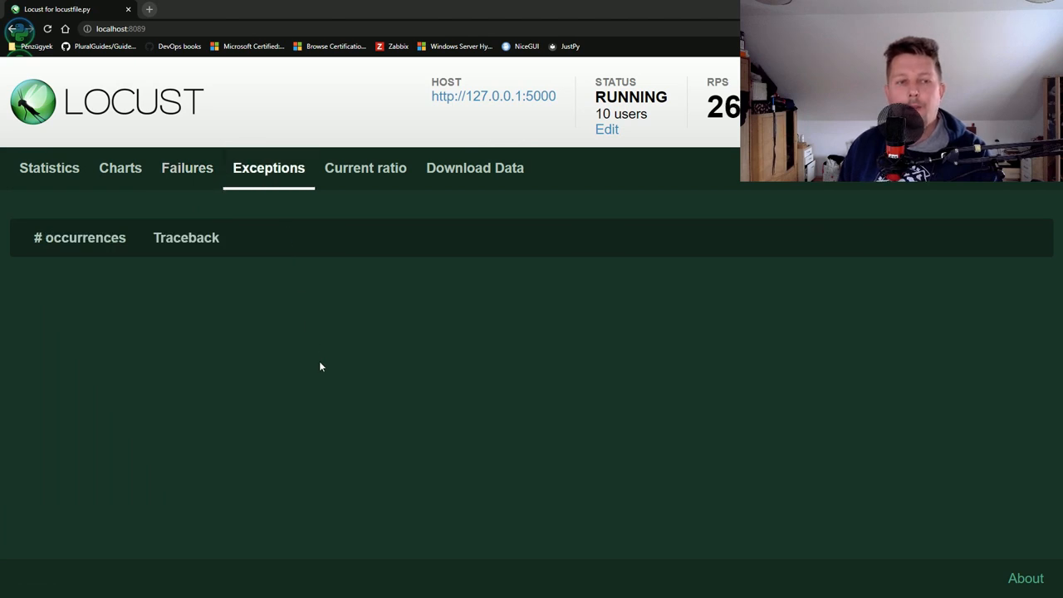
left_click(365, 168)
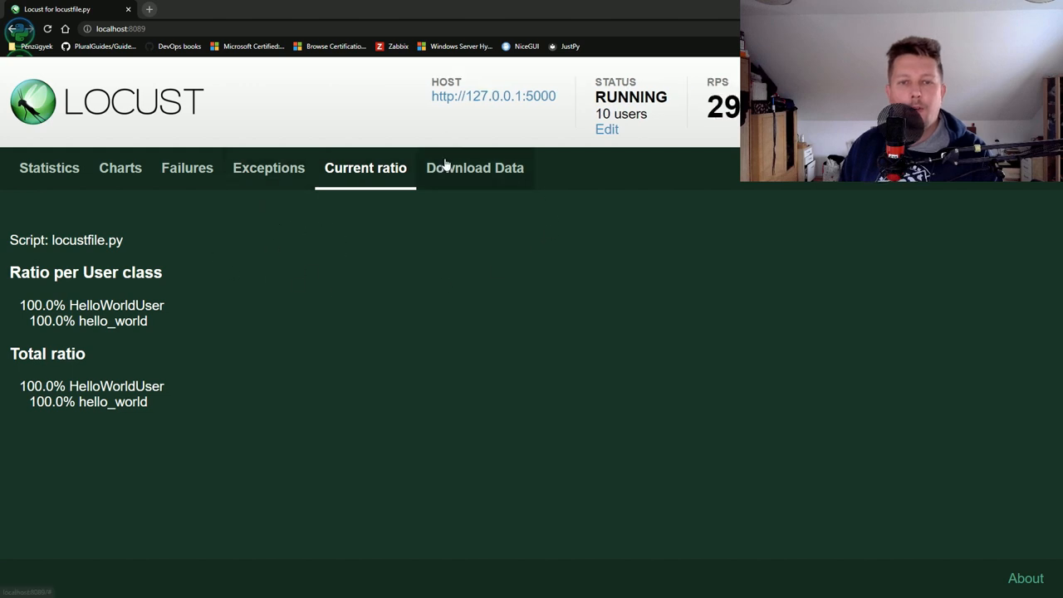
View the Download Data options and report, then switch to the Locust documentation tab
left_click(475, 168)
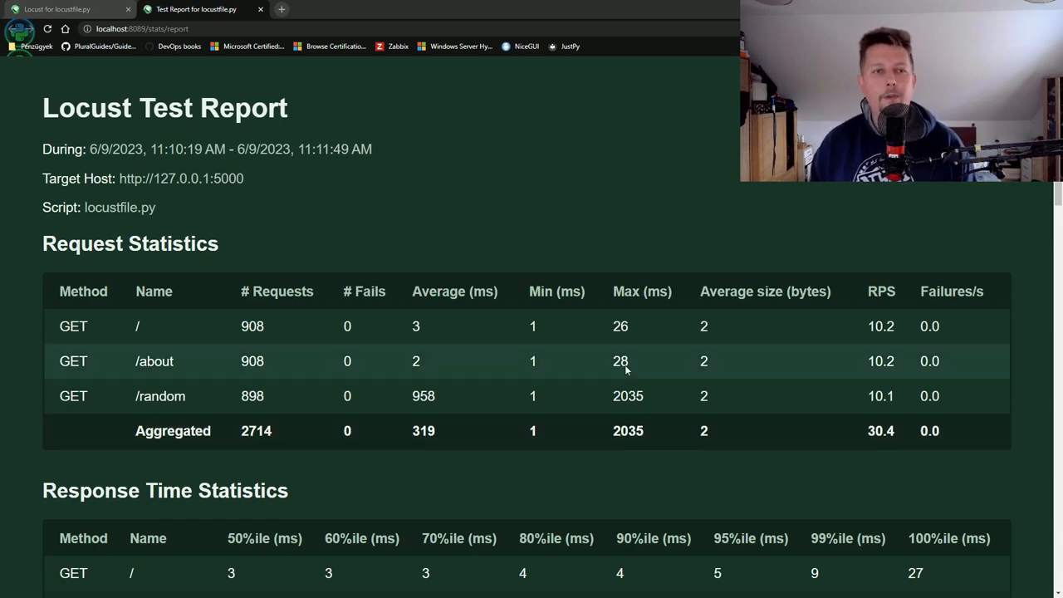
scroll("down", 3)
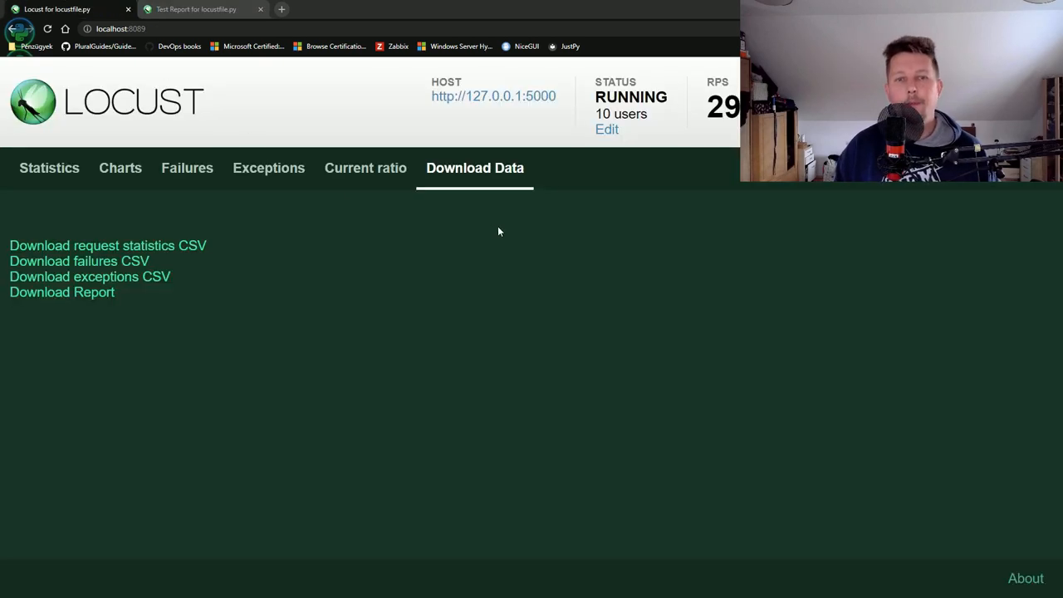
left_click(50, 168)
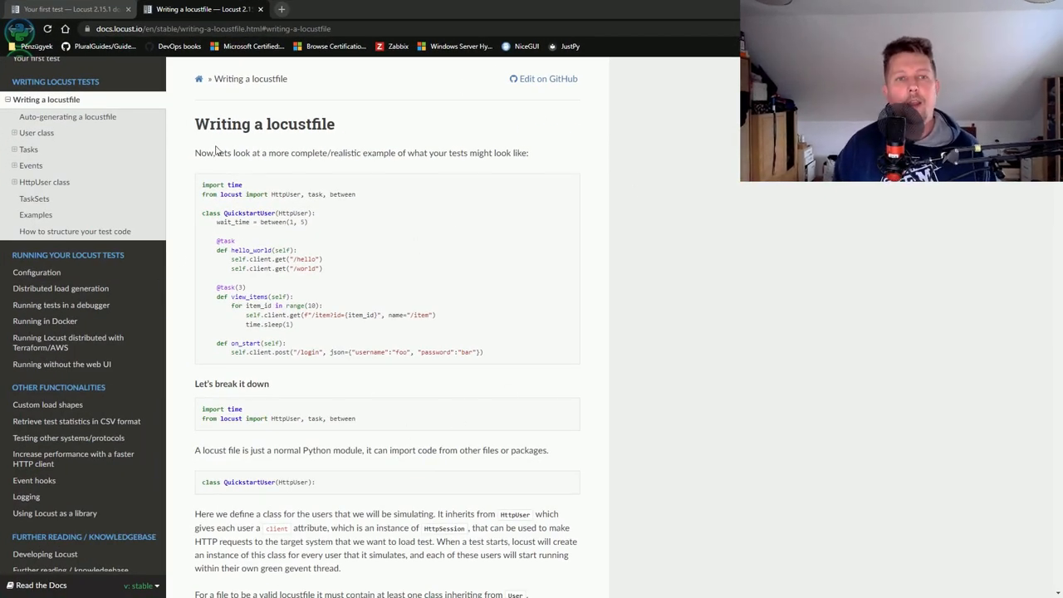
mouse_move(432, 121)
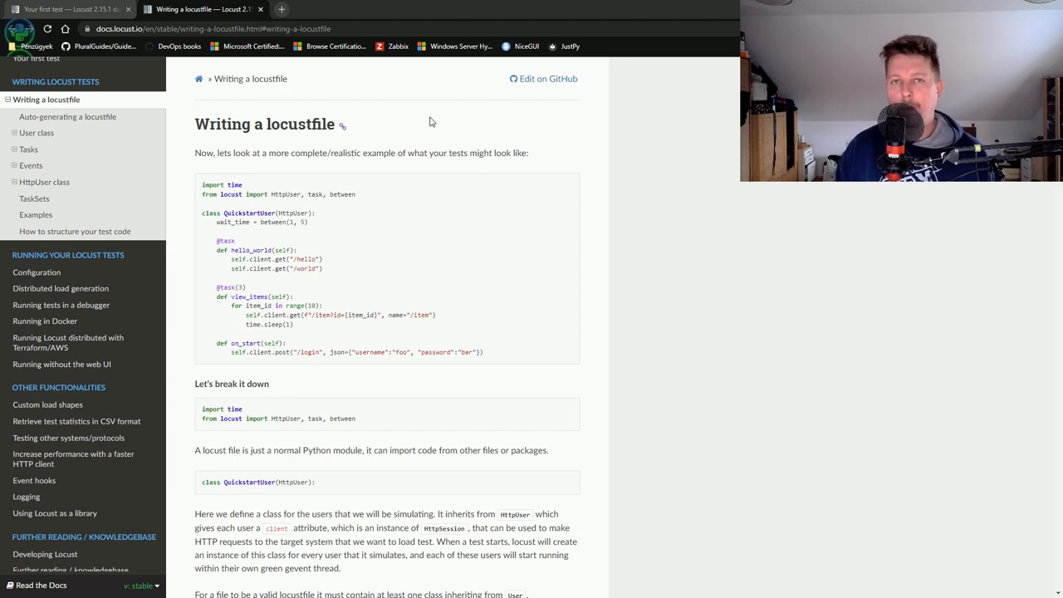